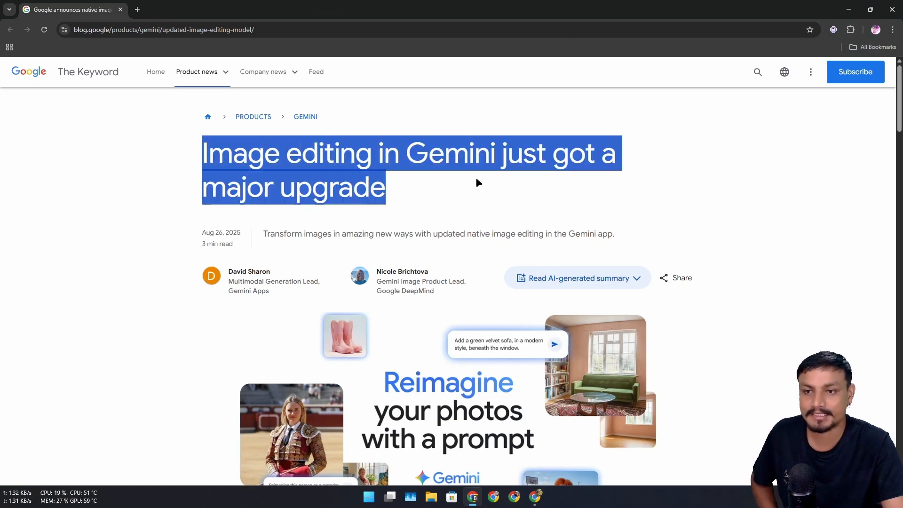
Step: Scroll through the Keyword blog article and switch back to the Gemini chat
click(485, 224)
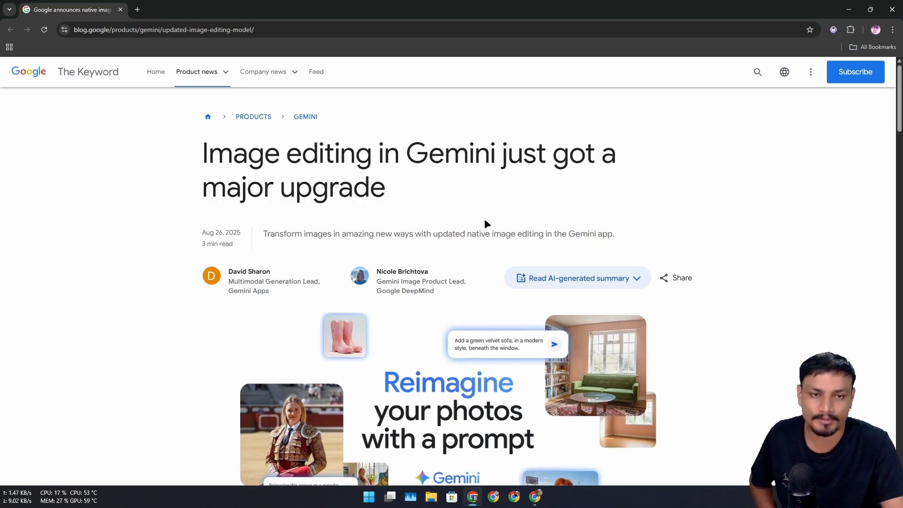
scroll(down, 3)
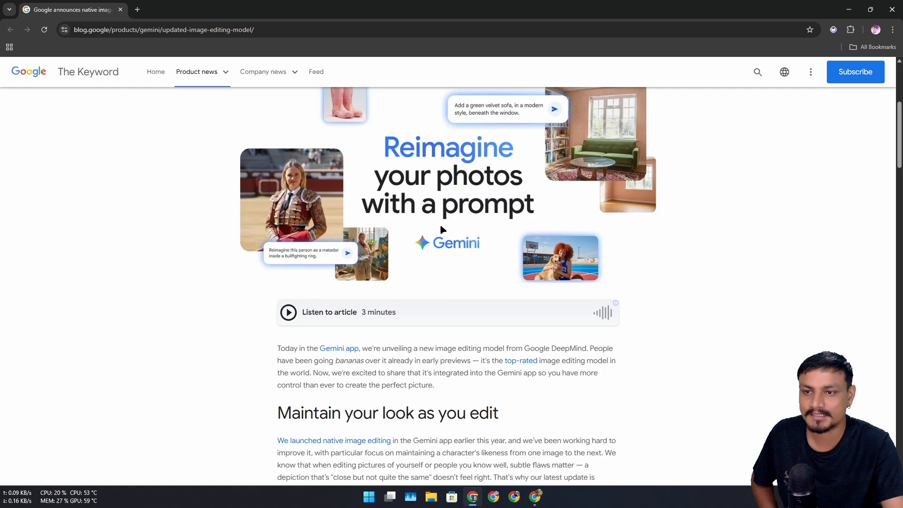
mouse_move(437, 225)
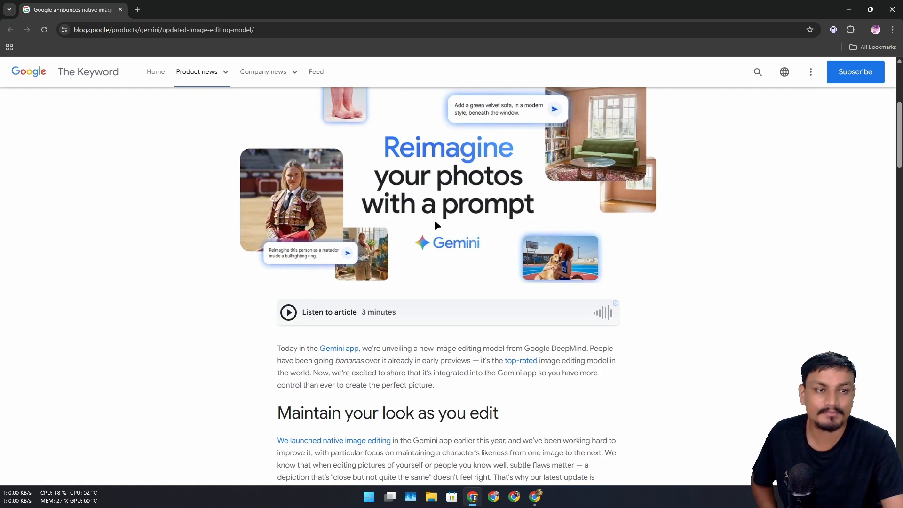
scroll(down, 3)
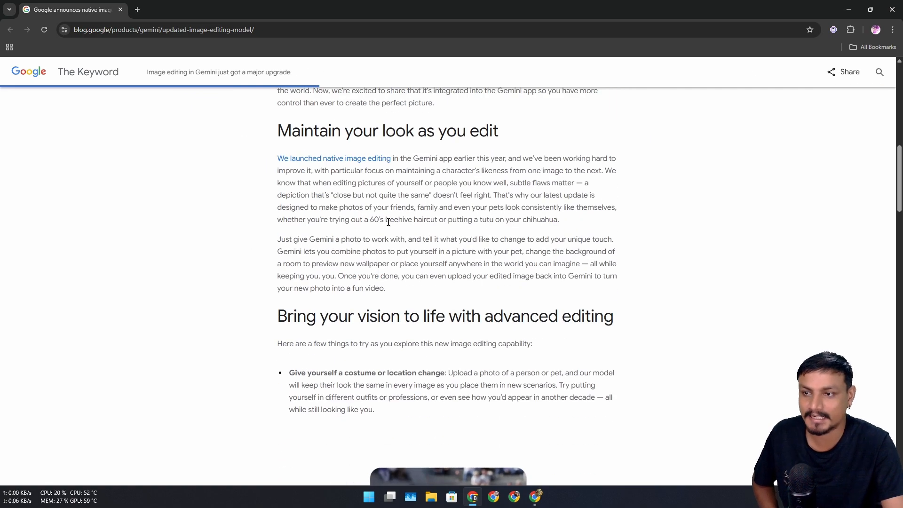
scroll(down, 3)
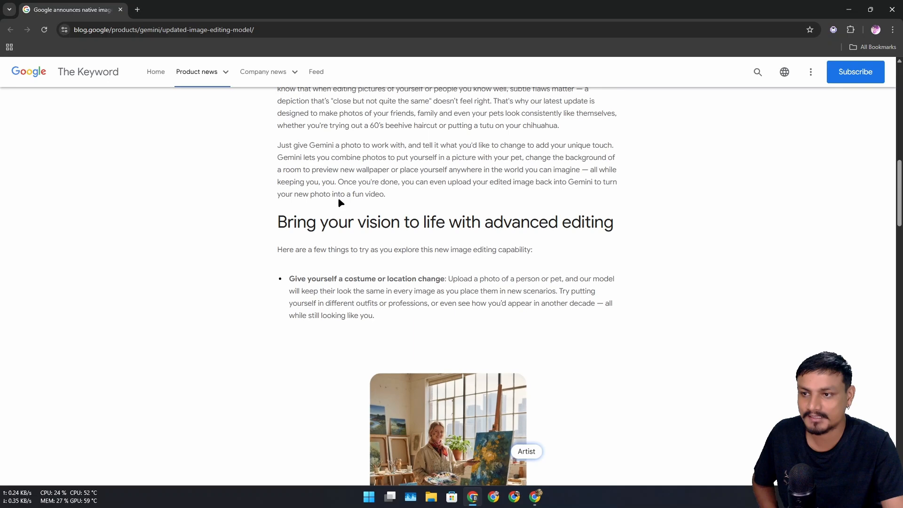
scroll(down, 3)
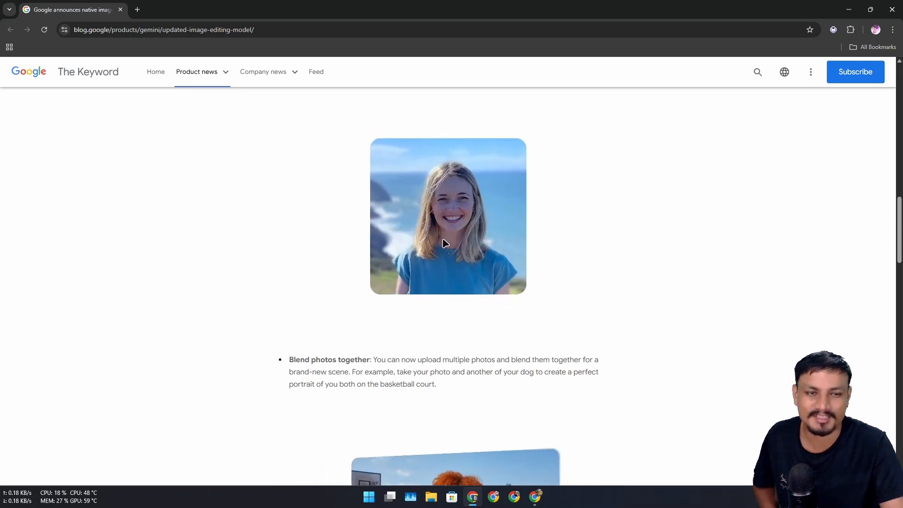
scroll(down, 3)
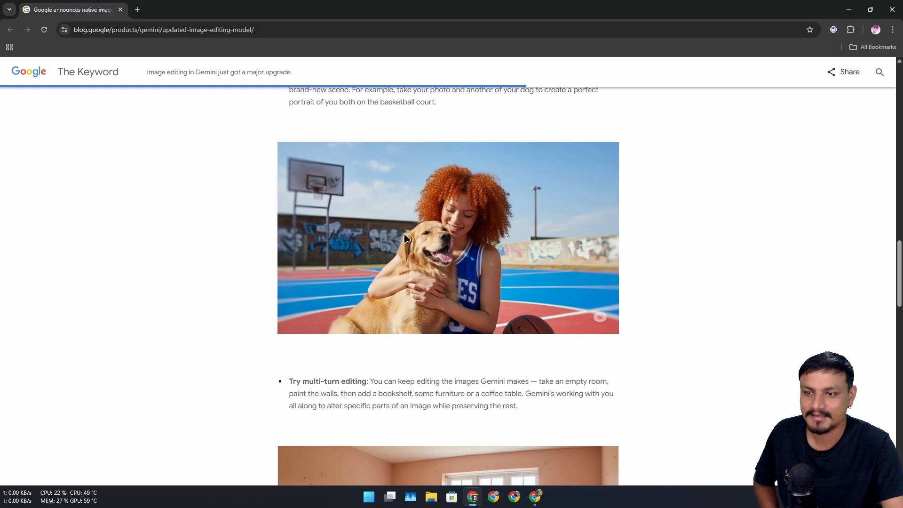
scroll(up, 3)
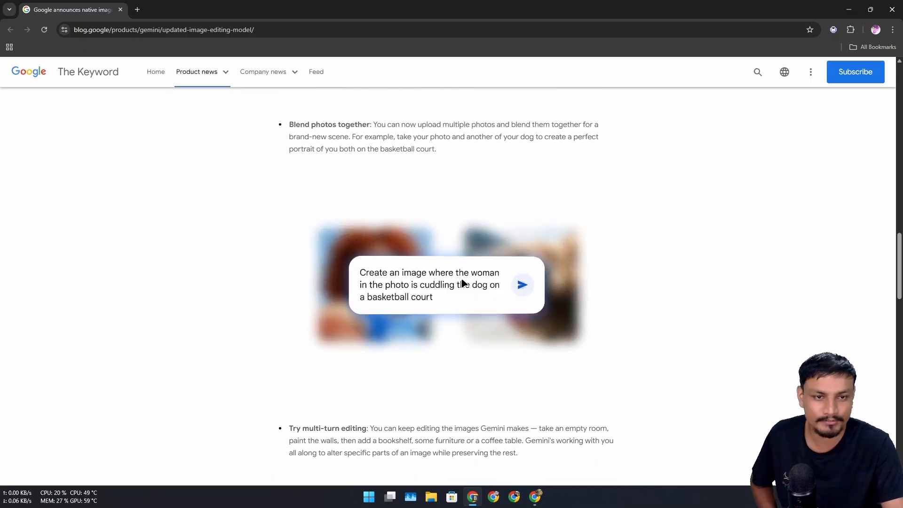
click(522, 284)
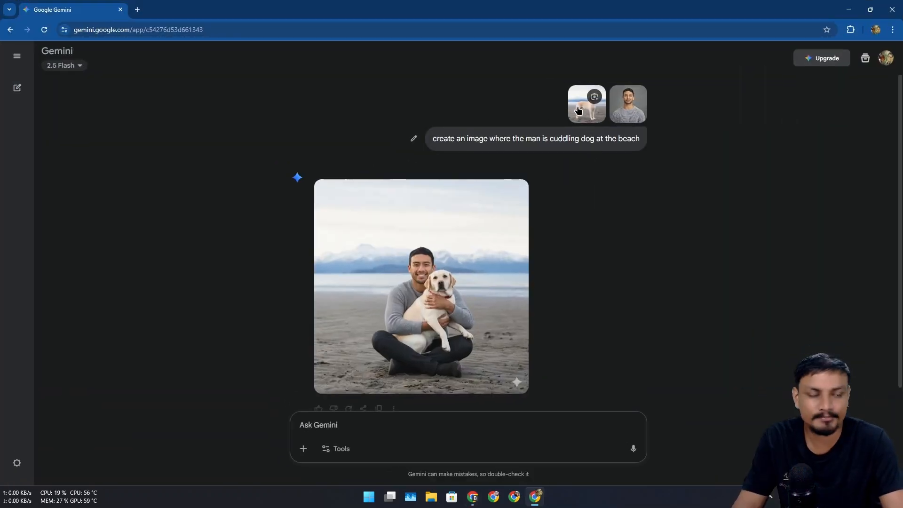
Step: Review the uploaded dog photo, the man's portrait and the generated beach image at full size
click(585, 105)
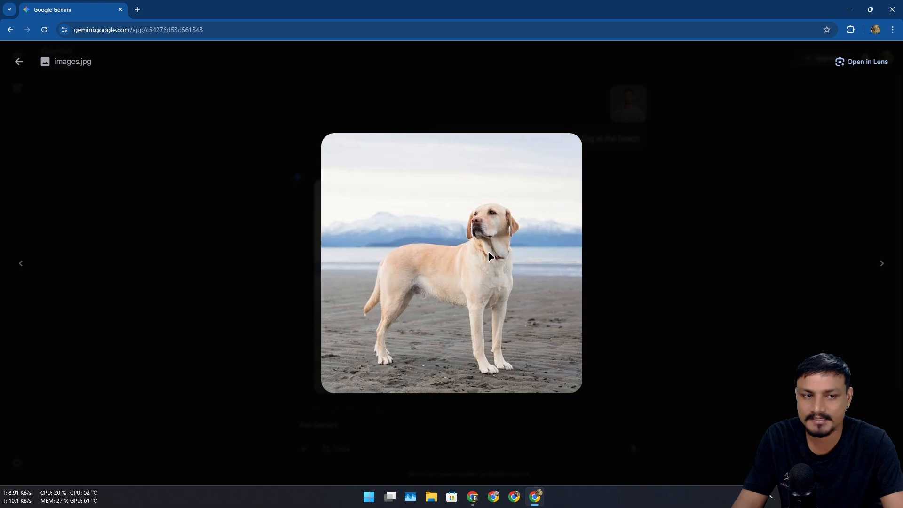
click(19, 63)
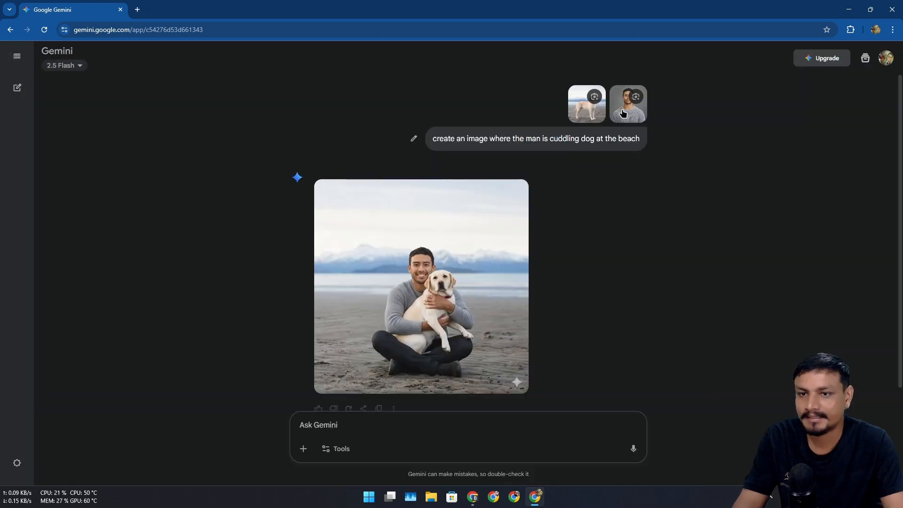
click(627, 105)
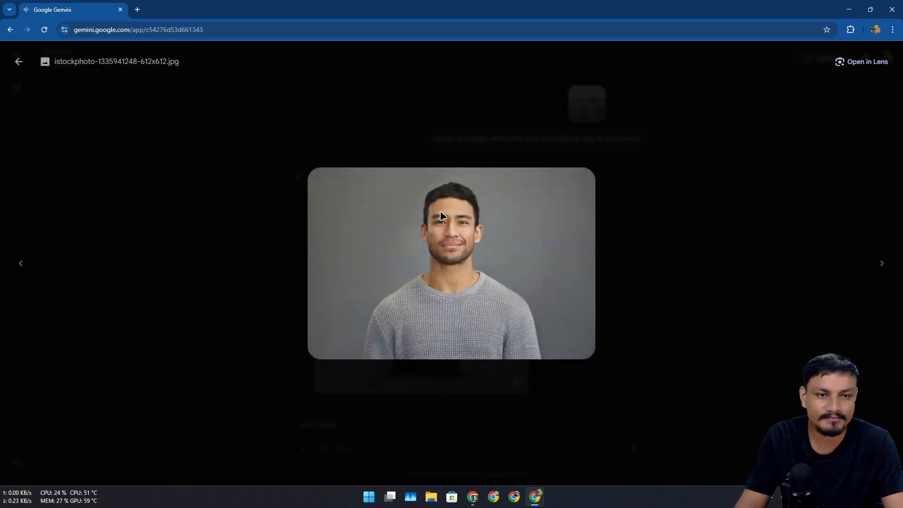
click(19, 62)
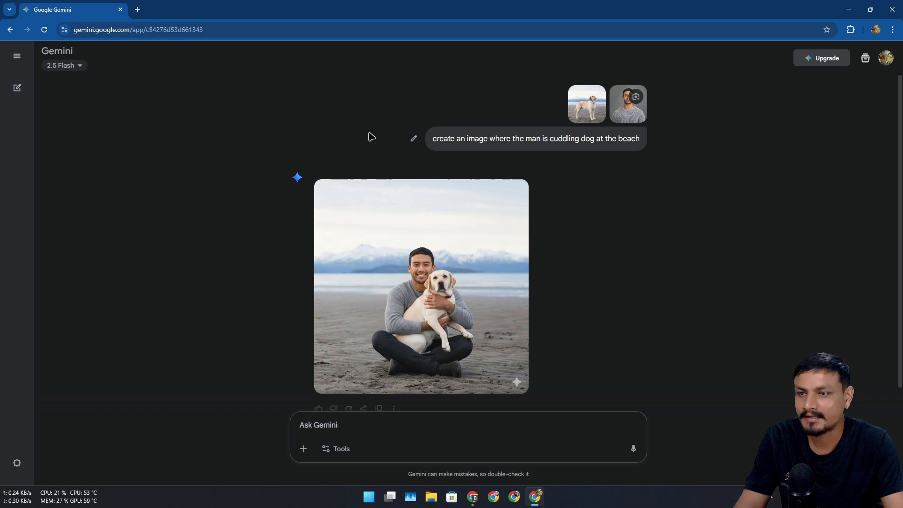
mouse_move(431, 143)
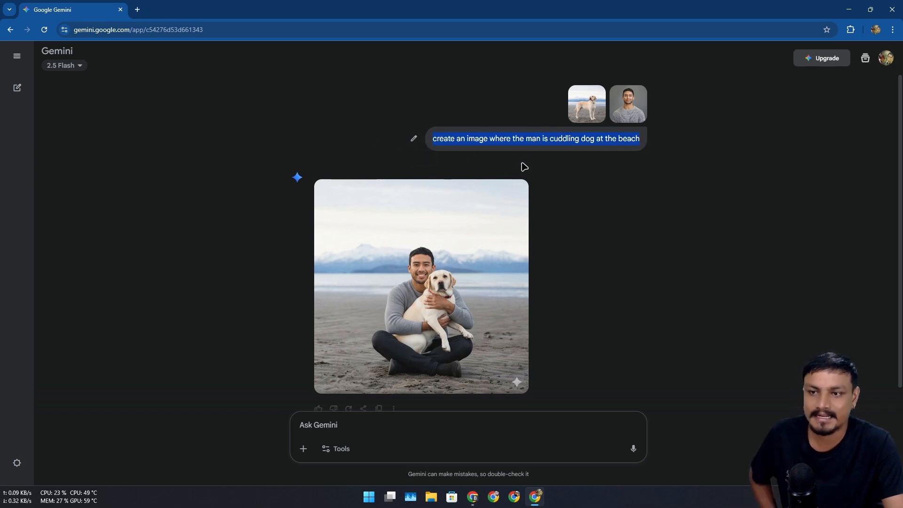
mouse_move(604, 154)
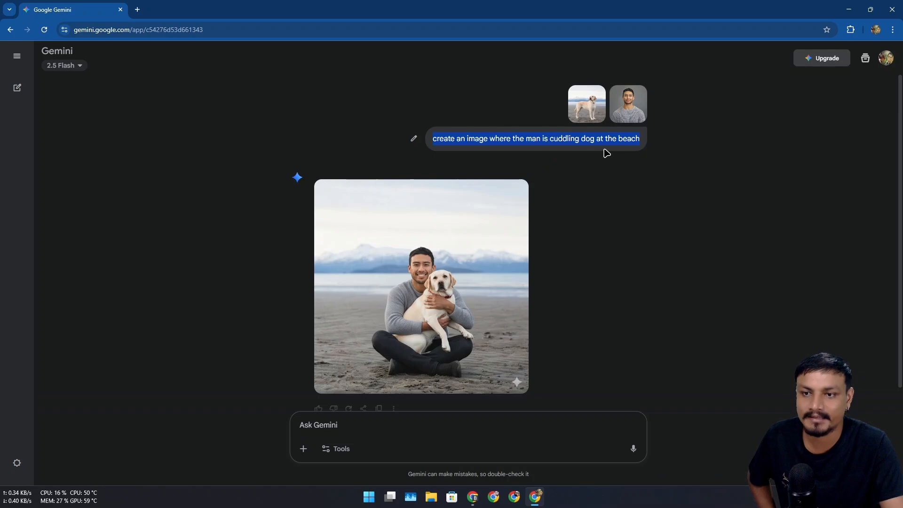
mouse_move(419, 289)
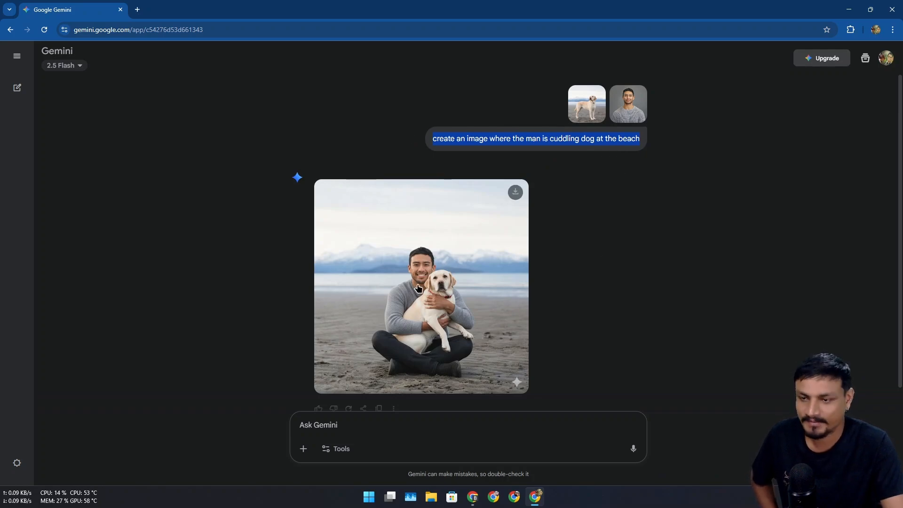
click(420, 286)
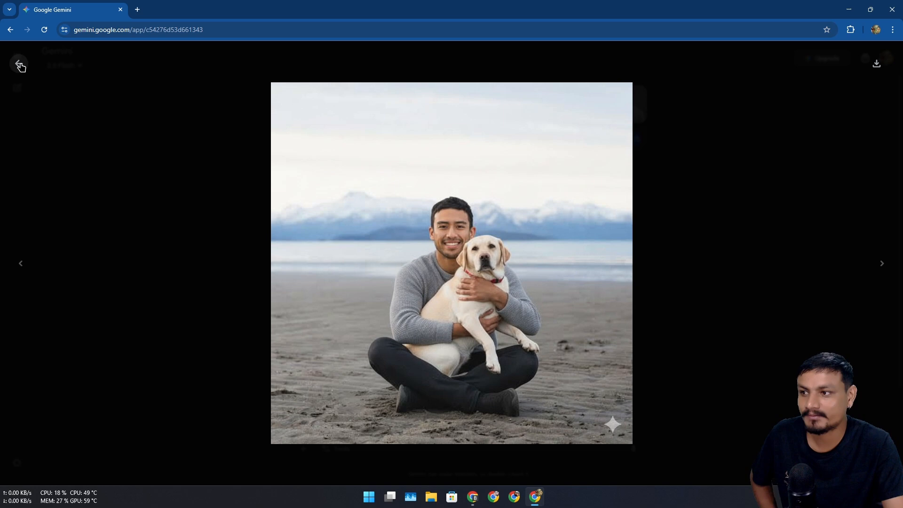
click(19, 65)
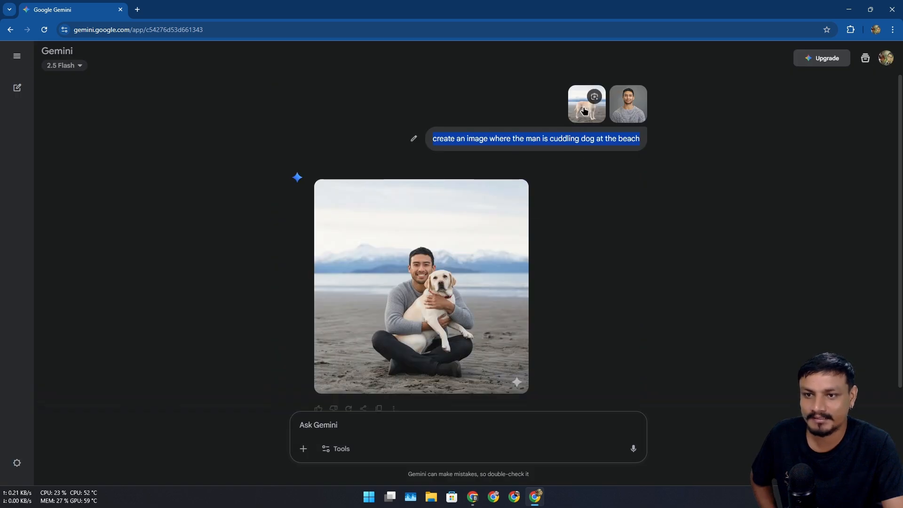
click(587, 104)
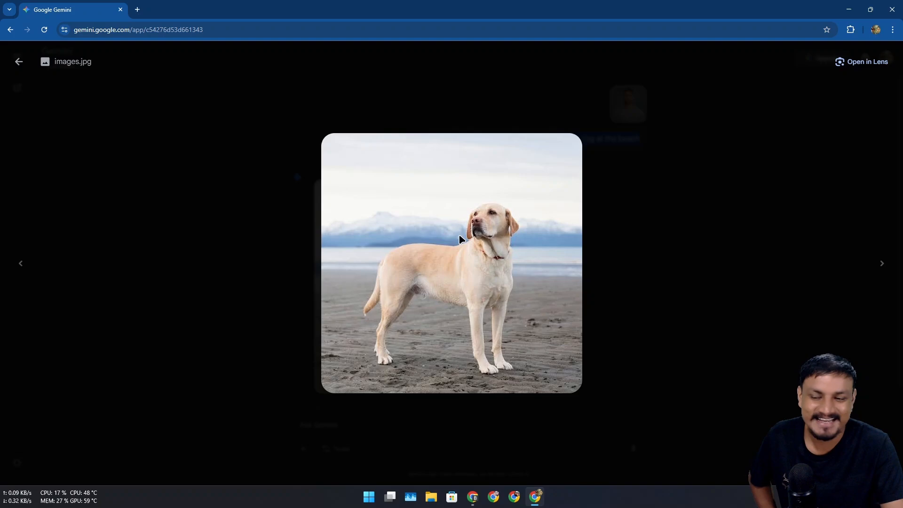
mouse_move(419, 215)
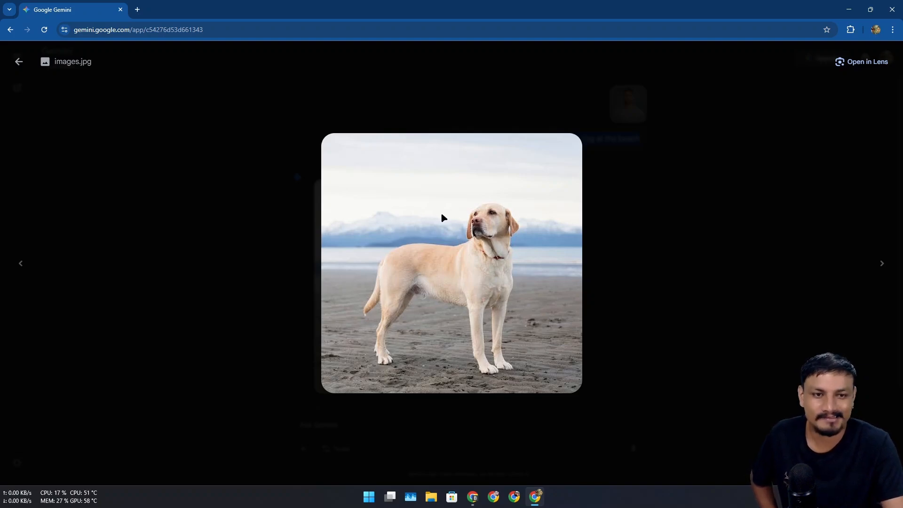
mouse_move(469, 223)
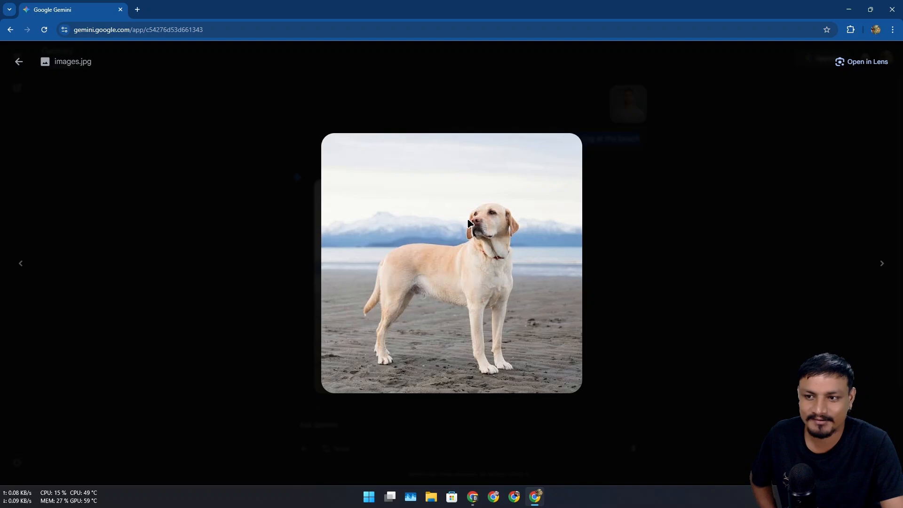
mouse_move(48, 107)
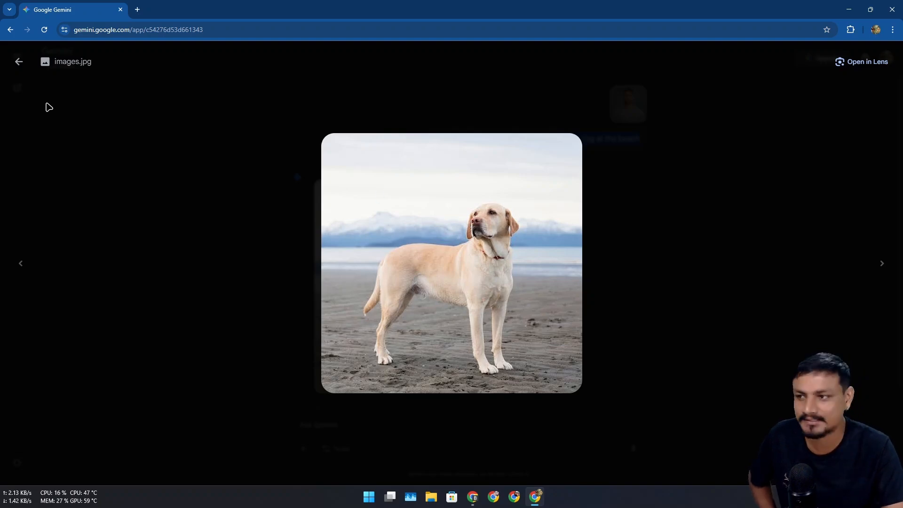
mouse_move(443, 206)
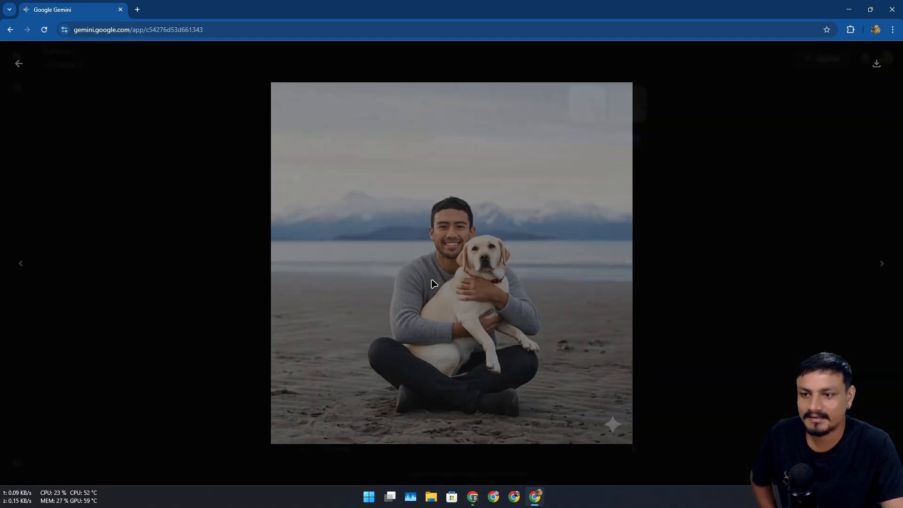
click(19, 63)
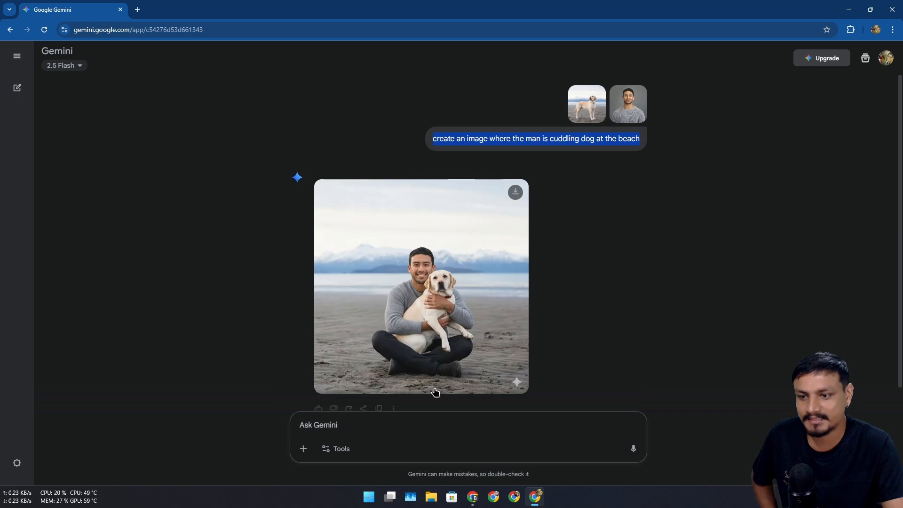
Step: Ask Gemini to change the background to a green landscape and enlarge the regenerated image
scroll(up, 3)
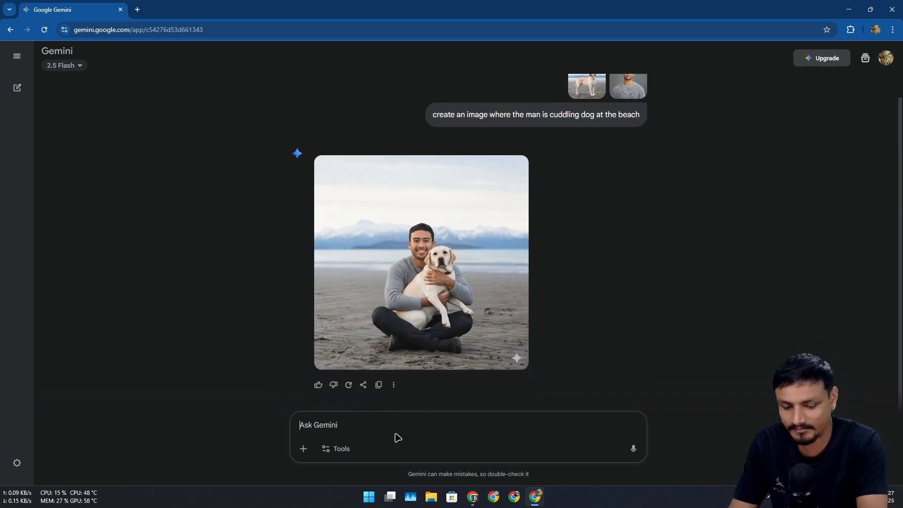
text(change the)
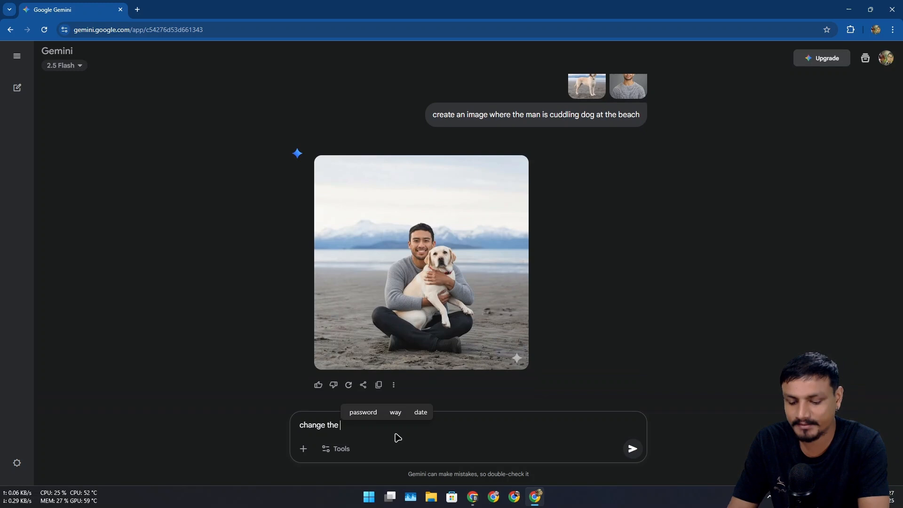
text(backrun)
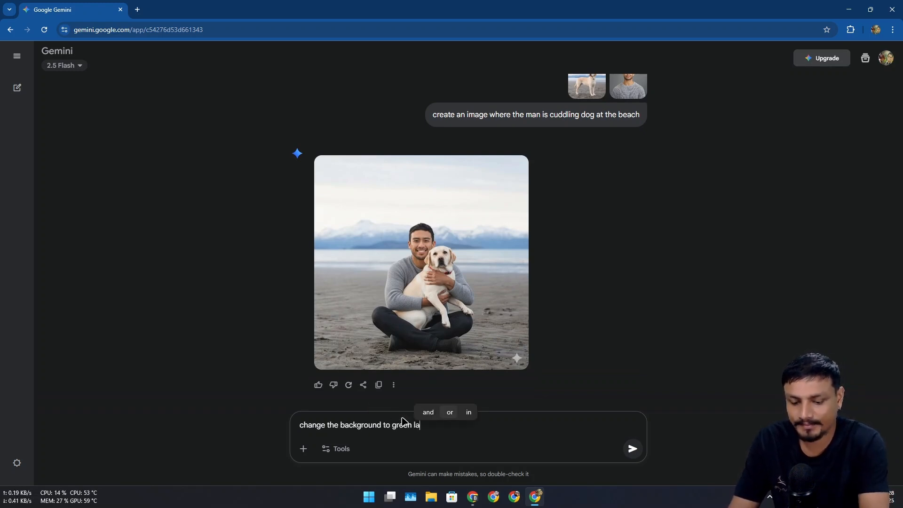
text(ndsca)
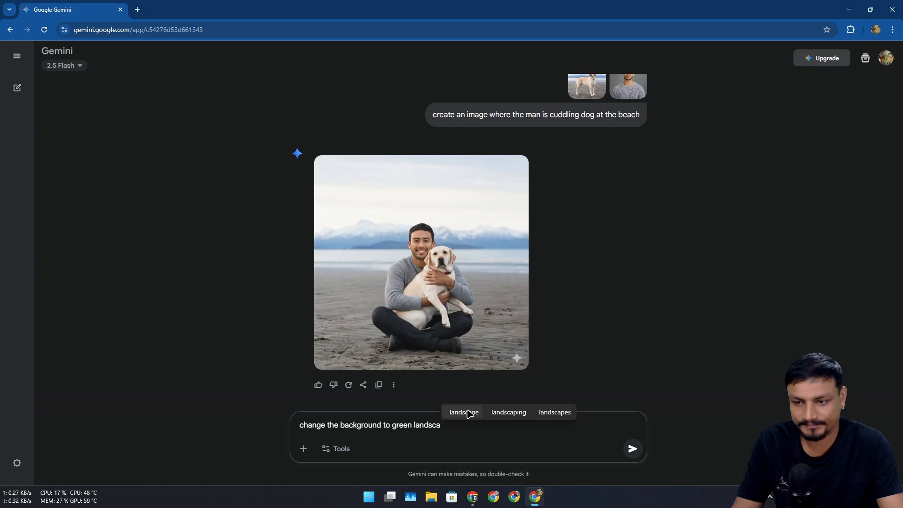
click(632, 449)
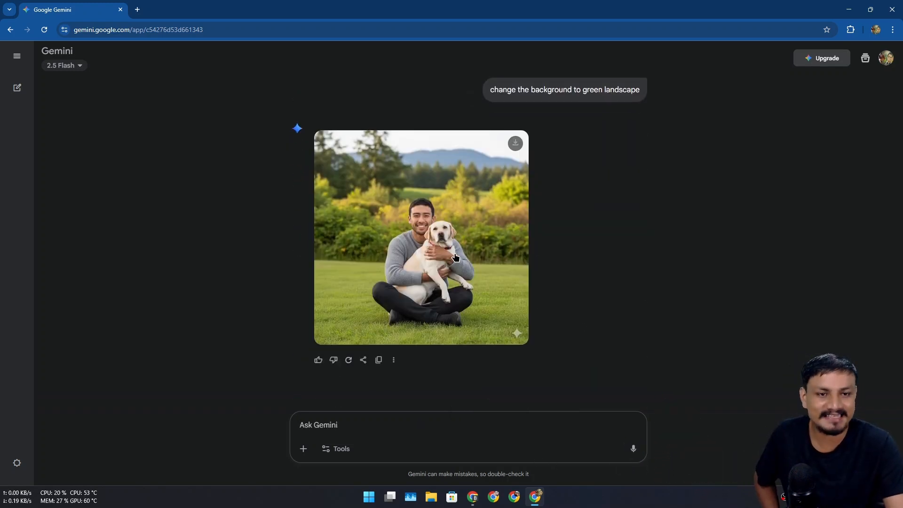
mouse_move(449, 237)
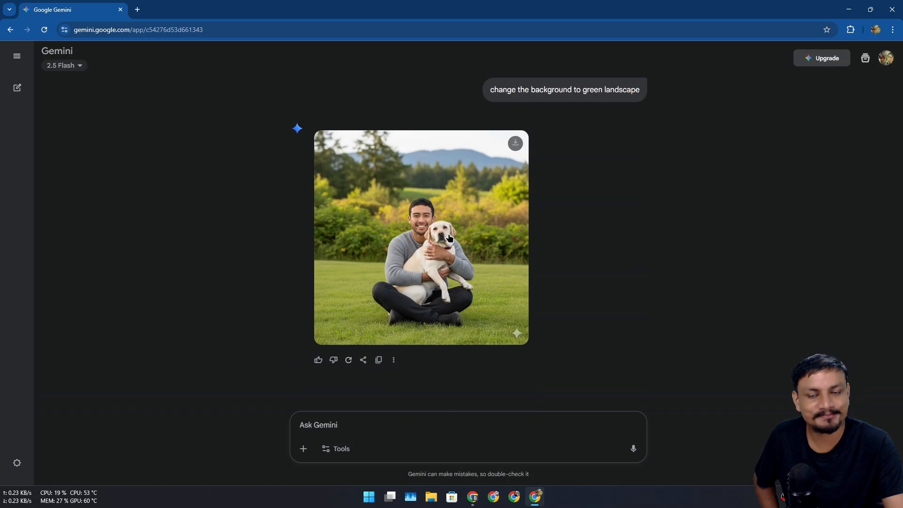
click(420, 236)
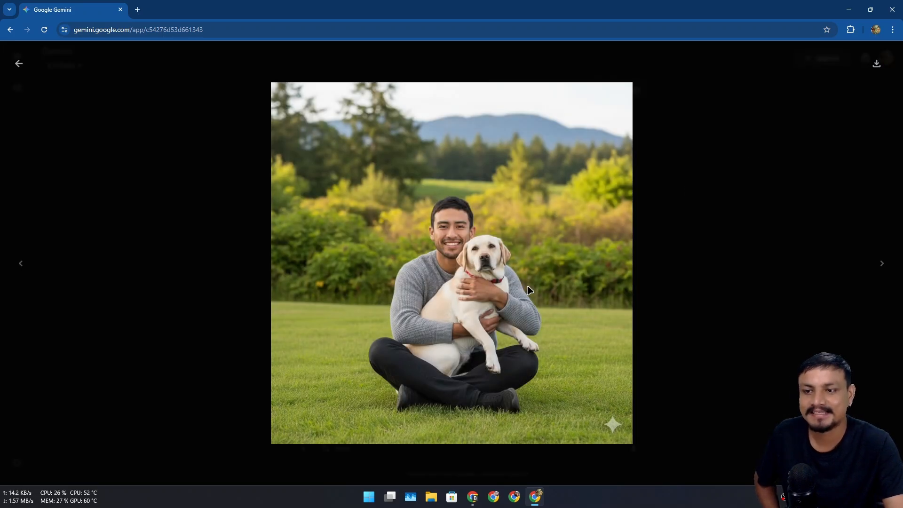
mouse_move(137, 132)
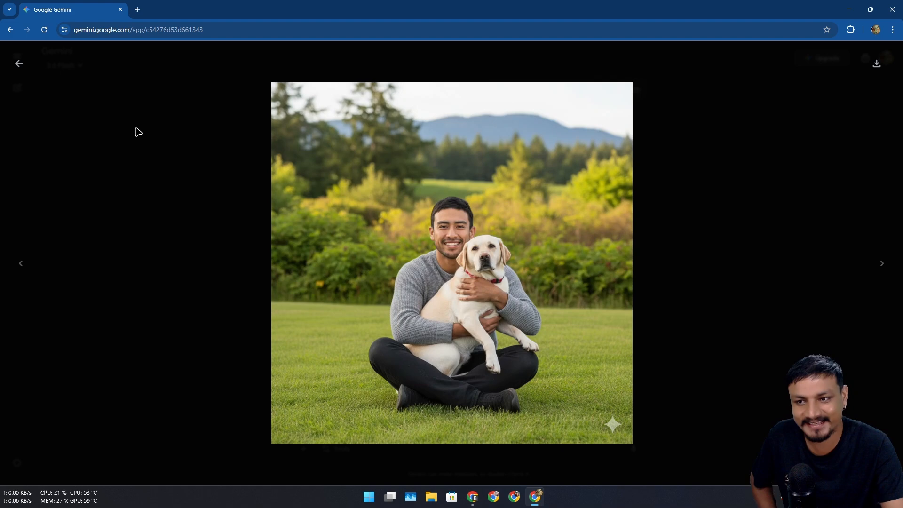
mouse_move(19, 63)
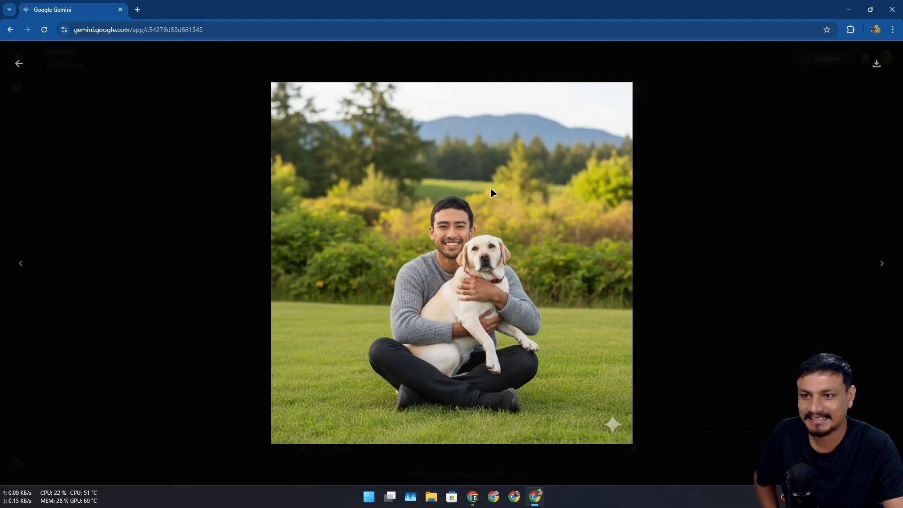
mouse_move(19, 63)
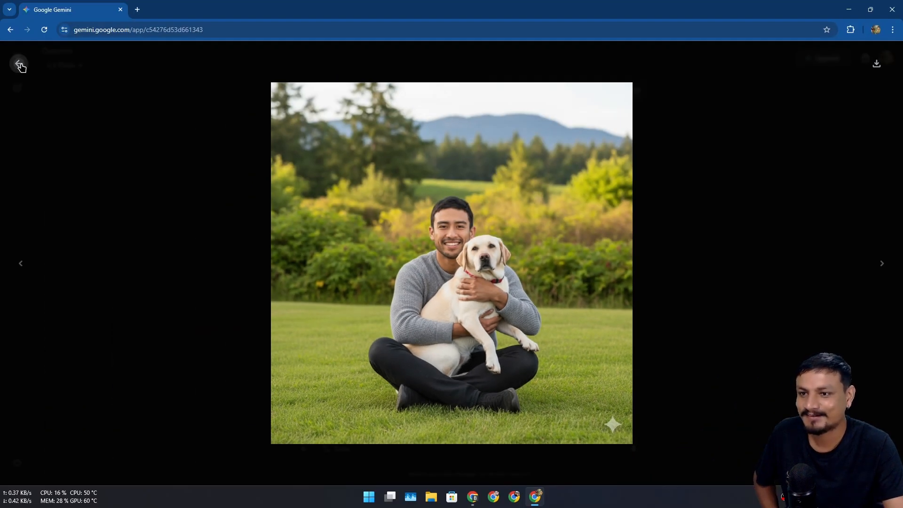
Step: Get the man driving a convertible with the dog leaning out, tongue out, and view it
click(19, 65)
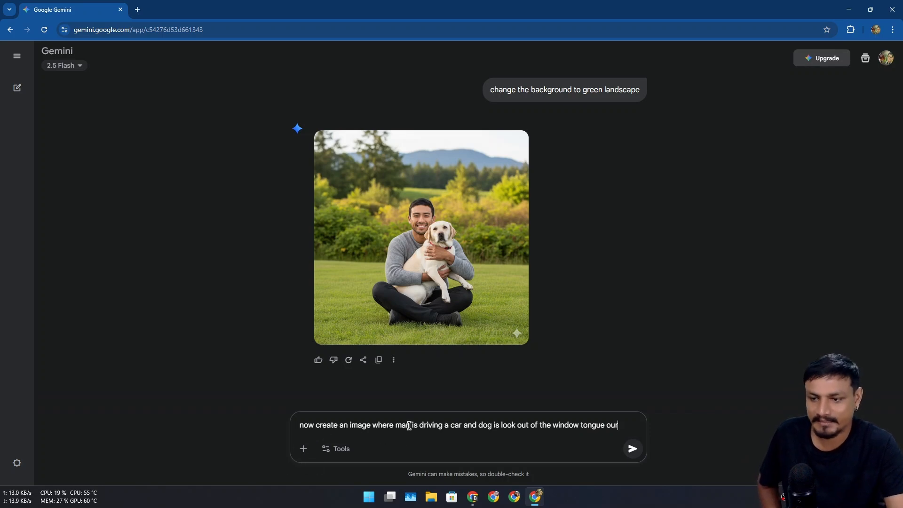
mouse_move(458, 435)
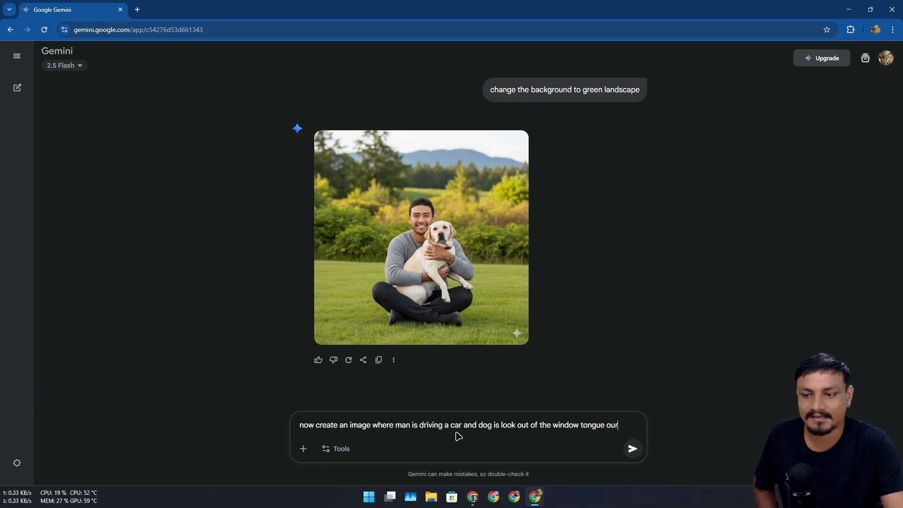
mouse_move(543, 435)
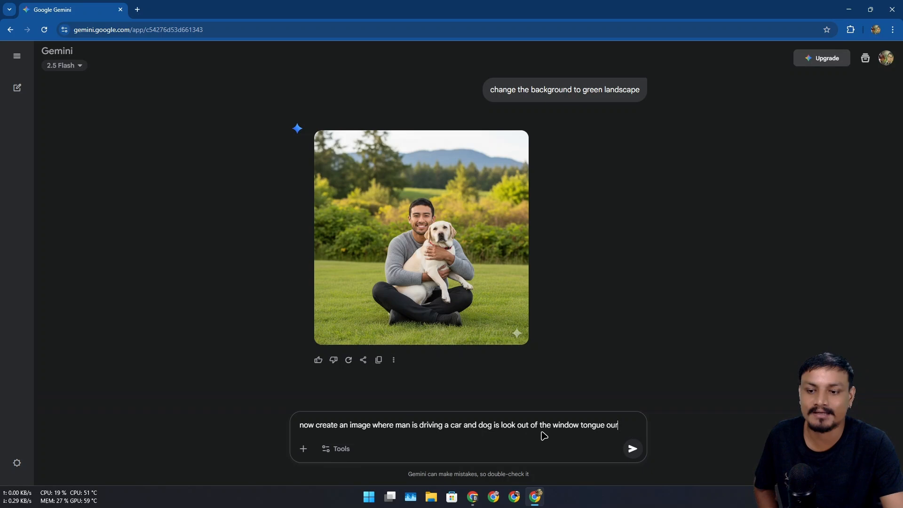
mouse_move(586, 439)
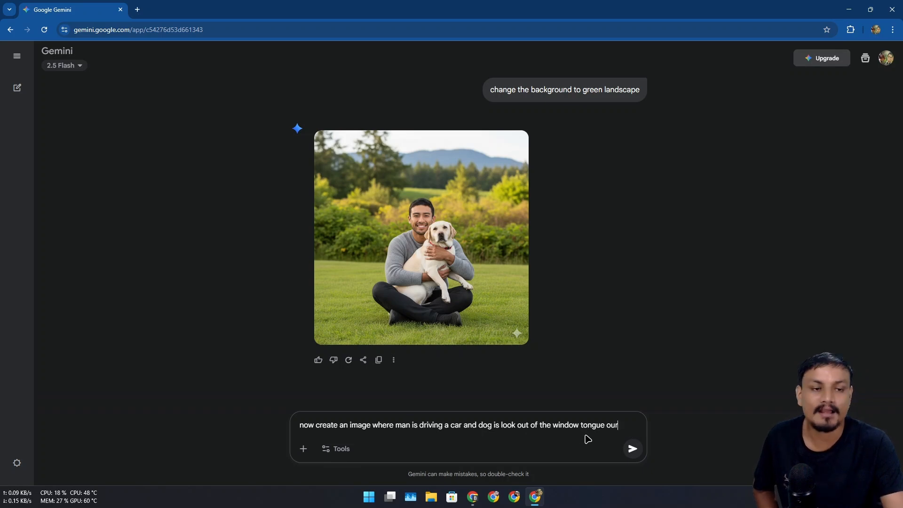
click(631, 447)
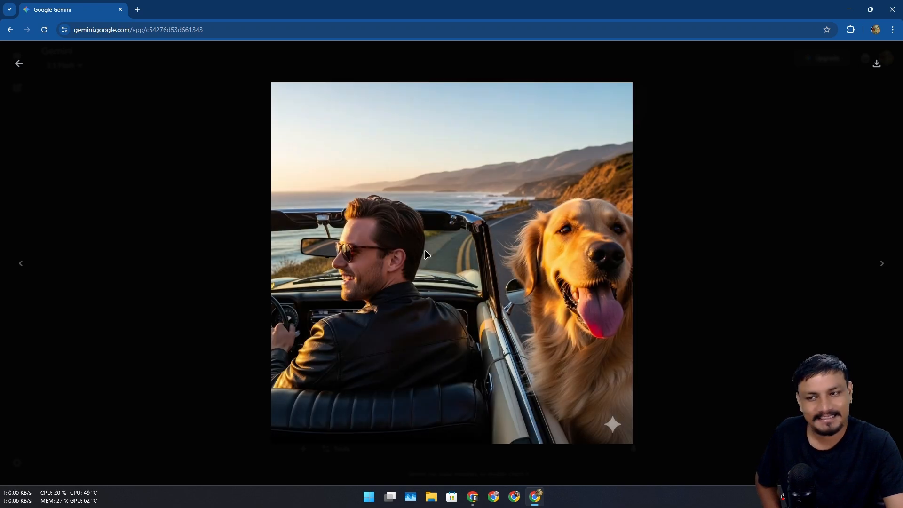
click(18, 63)
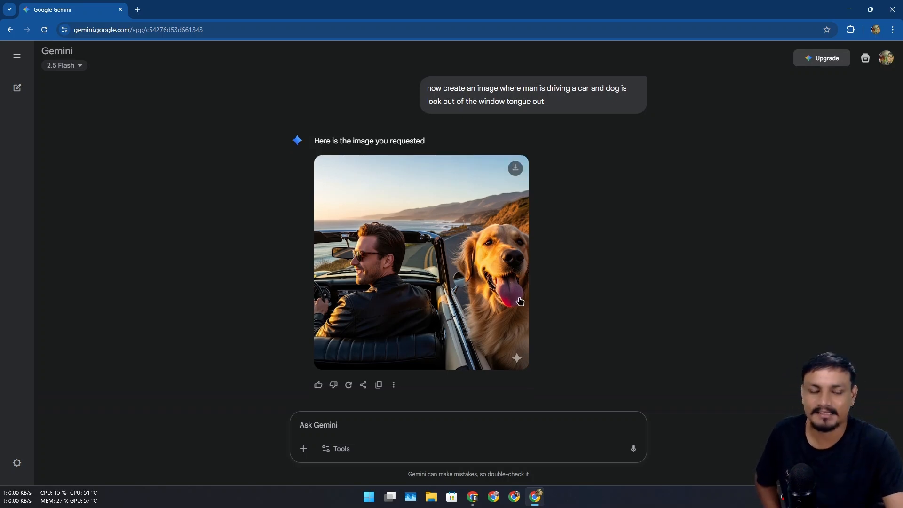
Step: Scroll back through the chat and the Keyword blog article
scroll(up, 3)
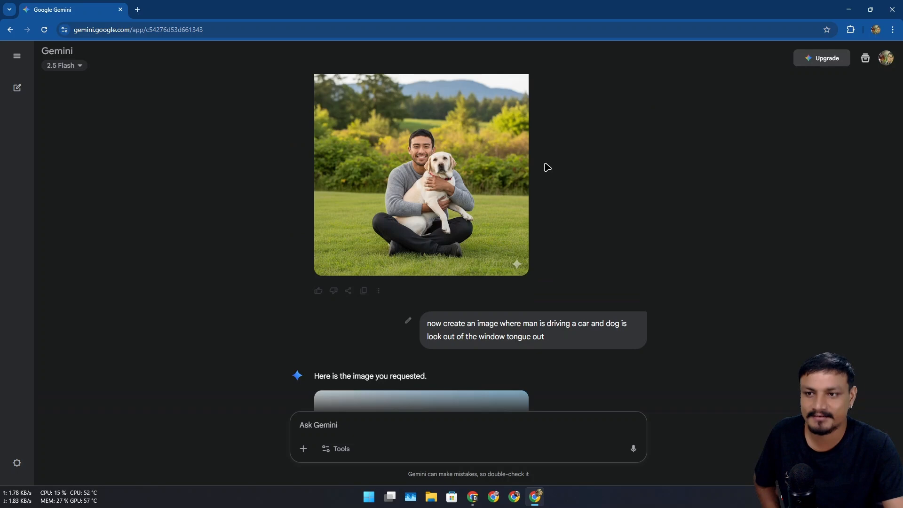
scroll(down, 3)
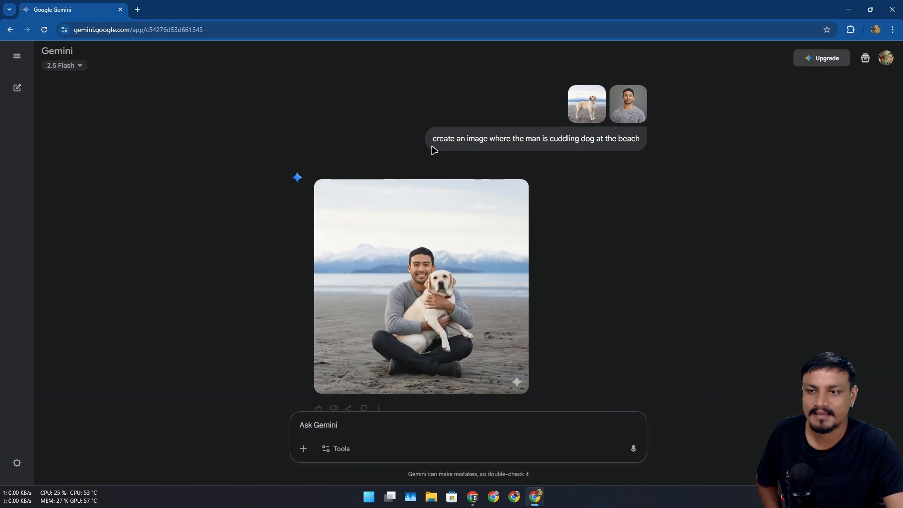
scroll(down, 3)
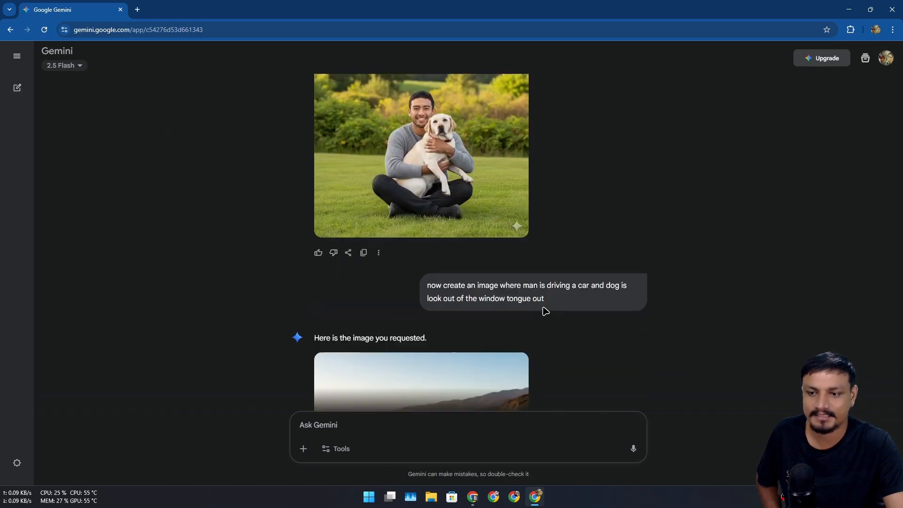
scroll(down, 3)
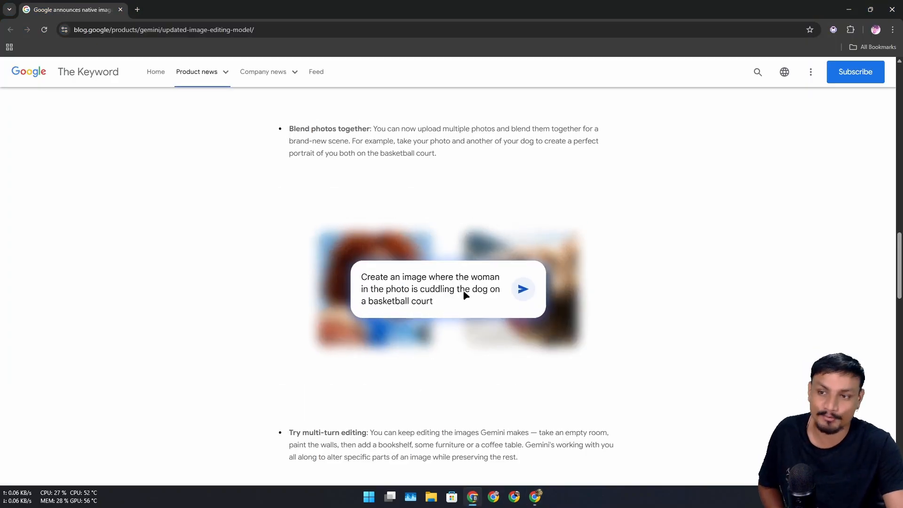
Step: Read the article's Blend photos, Multi-turn editing and Mix up designs examples
scroll(down, 3)
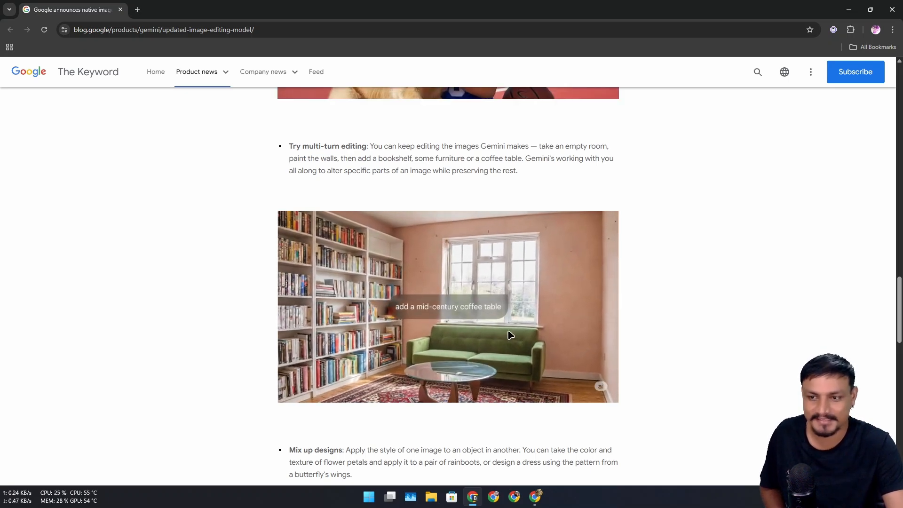
scroll(down, 3)
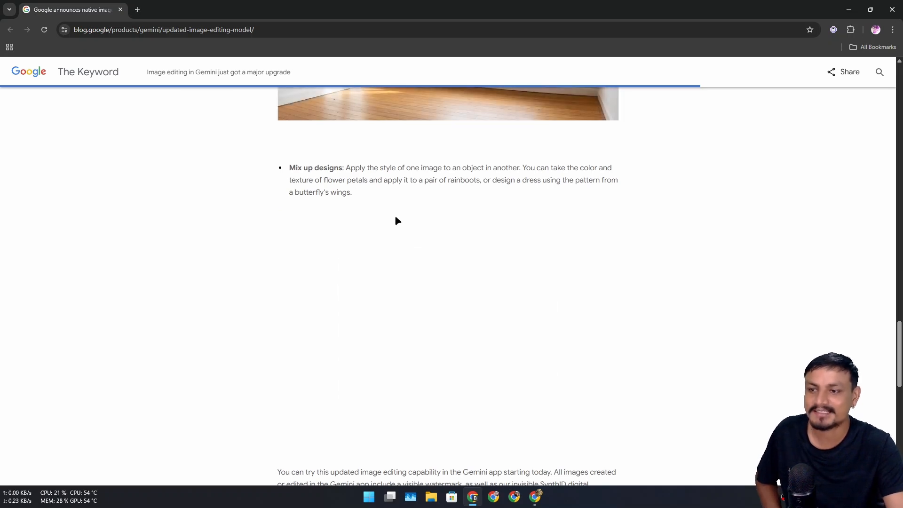
scroll(down, 3)
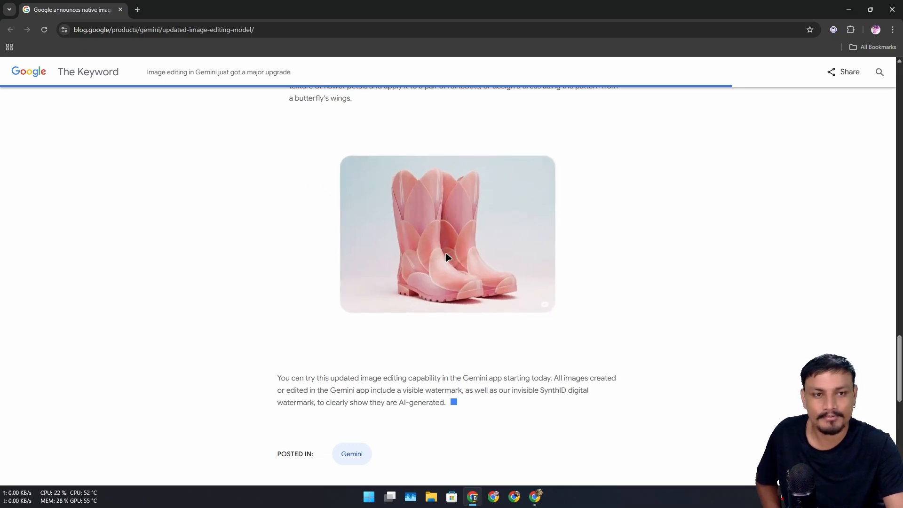
scroll(up, 3)
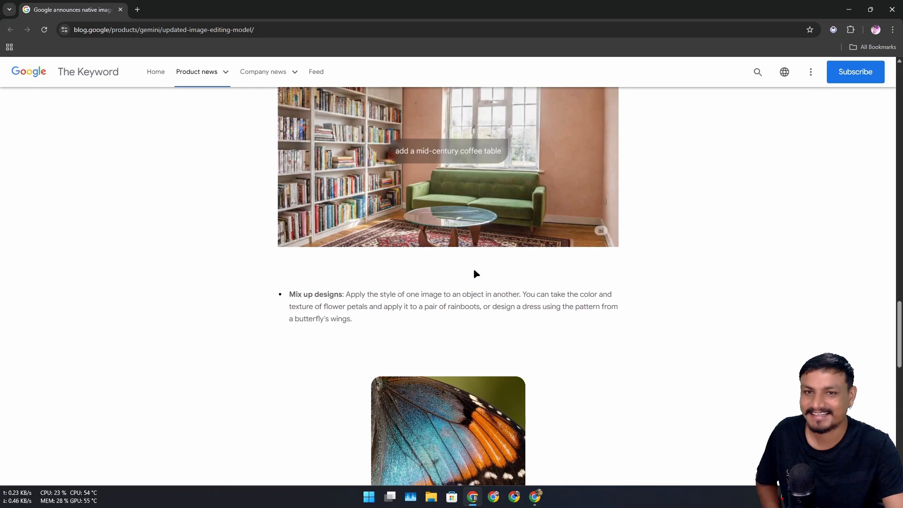
scroll(down, 3)
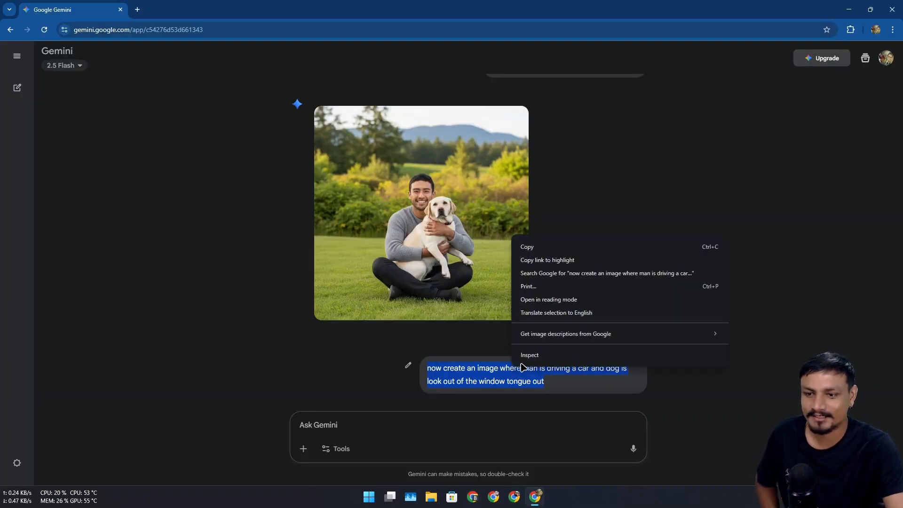
Step: Reuse the driving prompt in a fresh chat with both photos and view the generated driving image
click(17, 56)
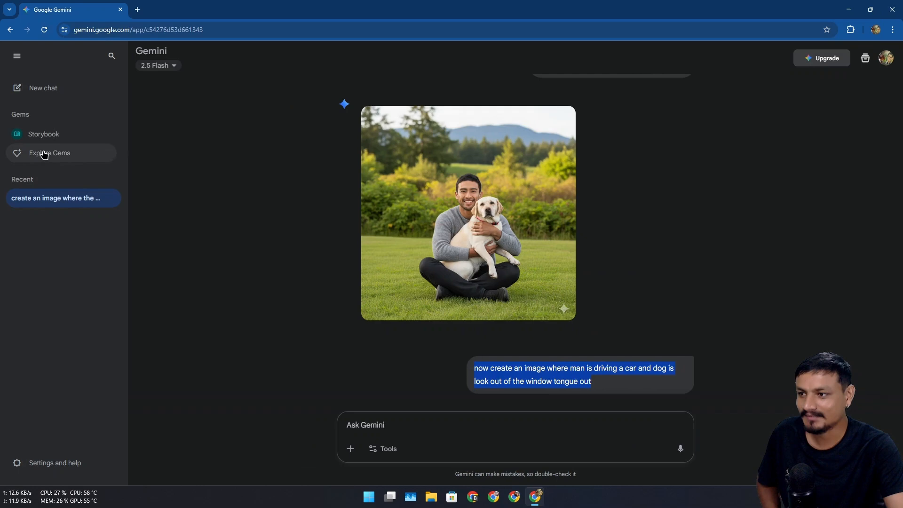
click(42, 87)
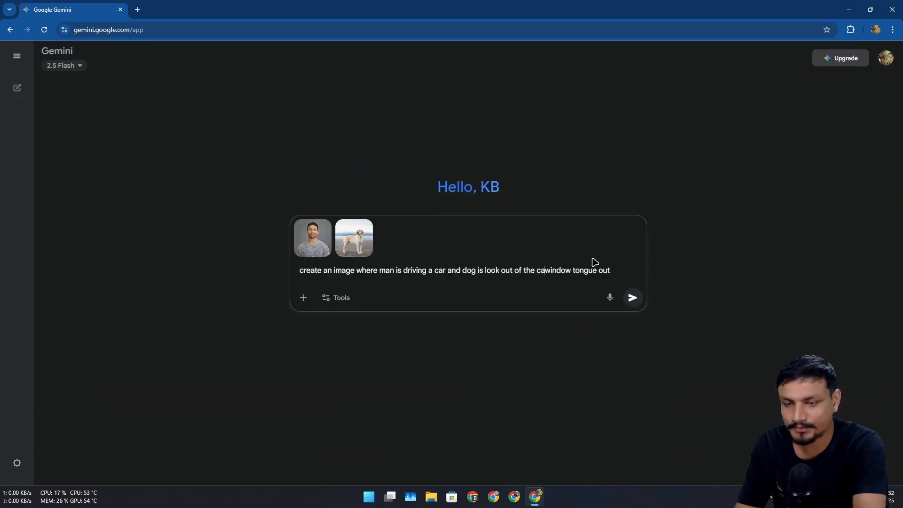
click(632, 298)
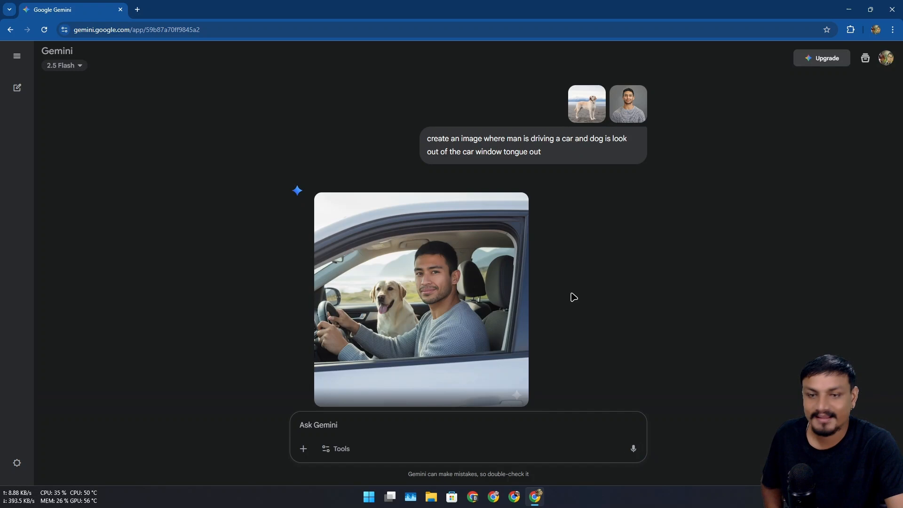
click(420, 299)
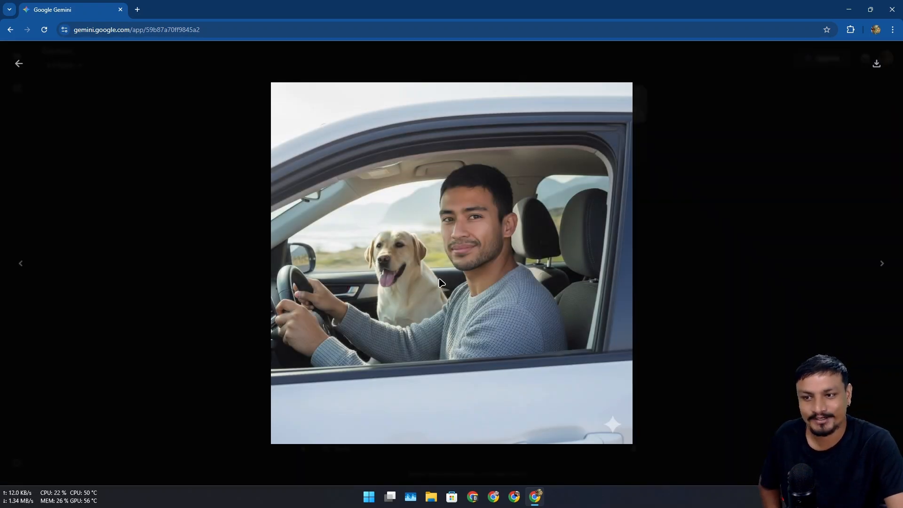
click(19, 63)
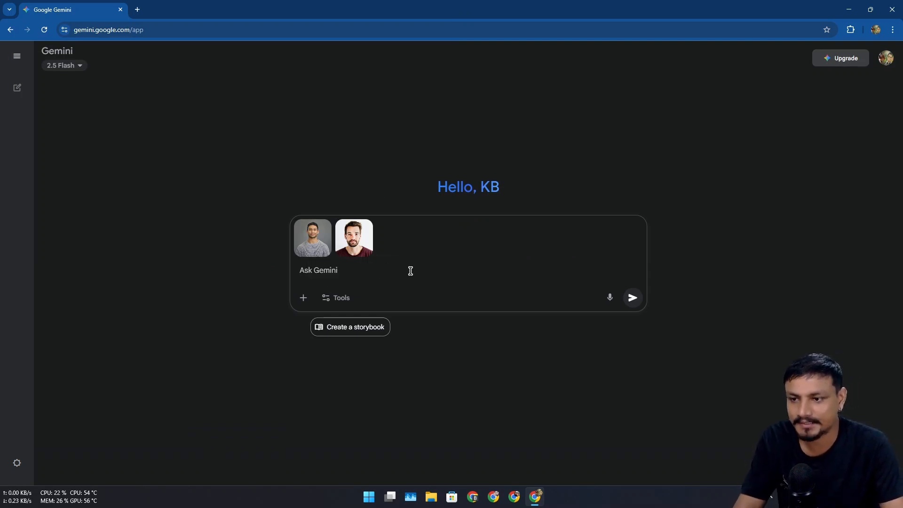
Step: Generate the two men hanging out at a bar, view it full size, then start a new chat
text(create a image where 2 mans are hanging out at the bar)
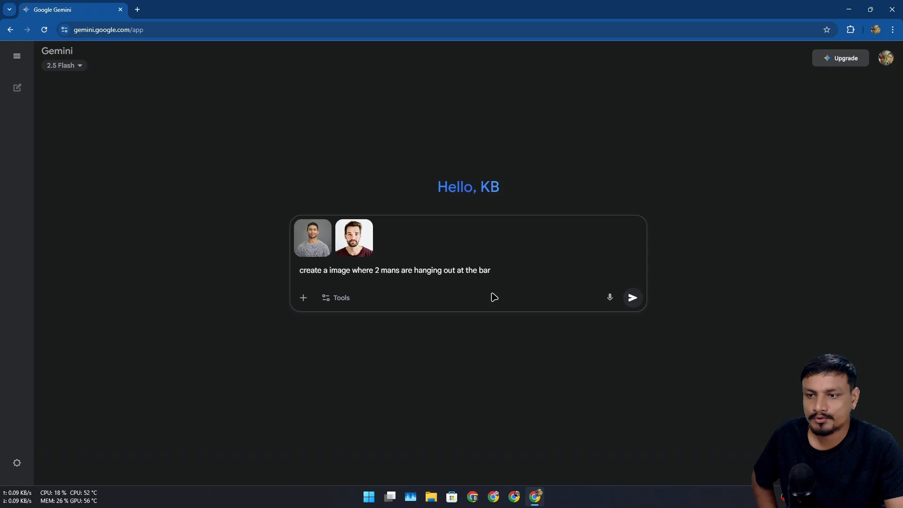
mouse_move(632, 299)
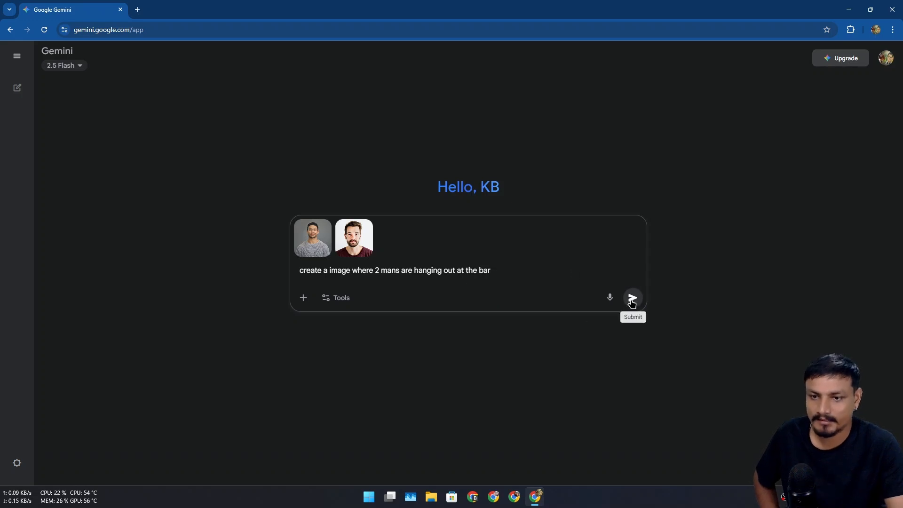
click(632, 298)
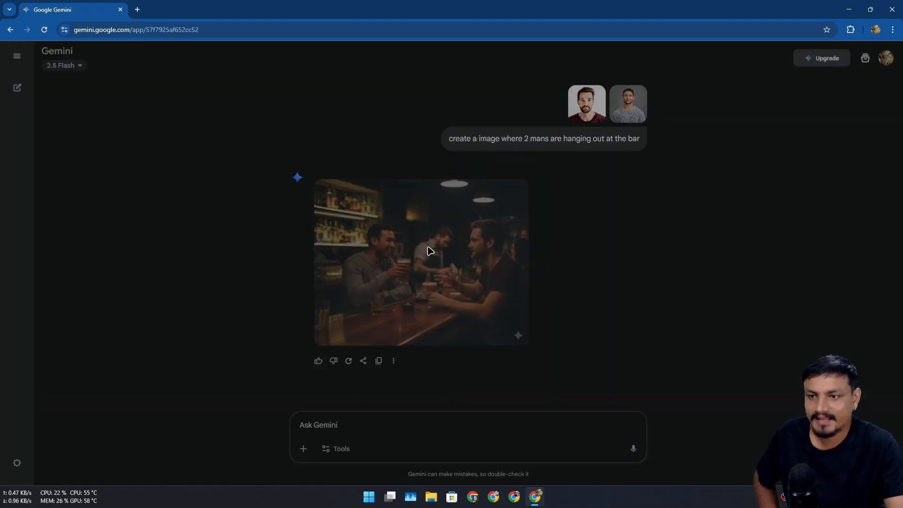
click(421, 262)
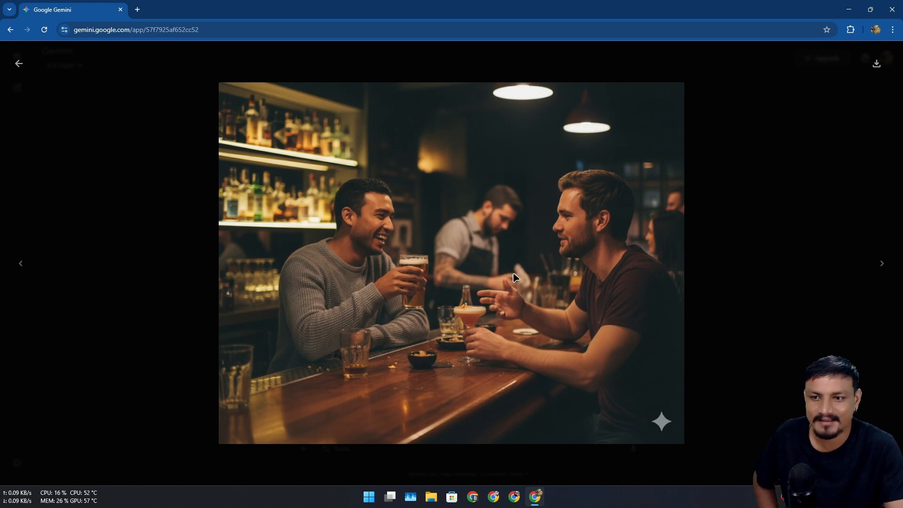
mouse_move(375, 216)
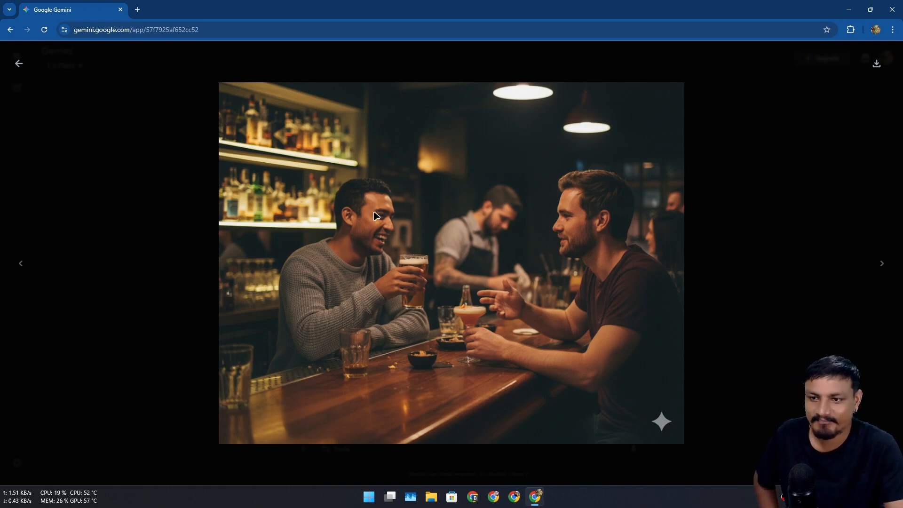
mouse_move(648, 227)
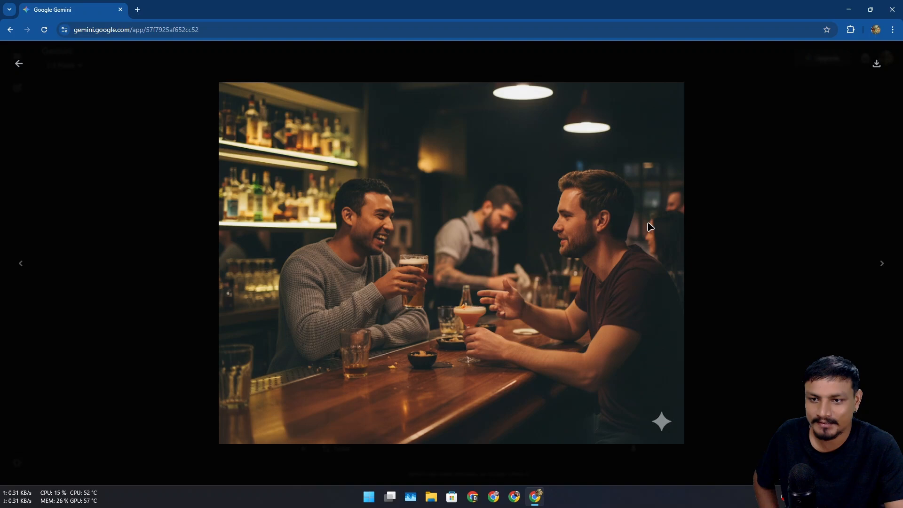
click(18, 63)
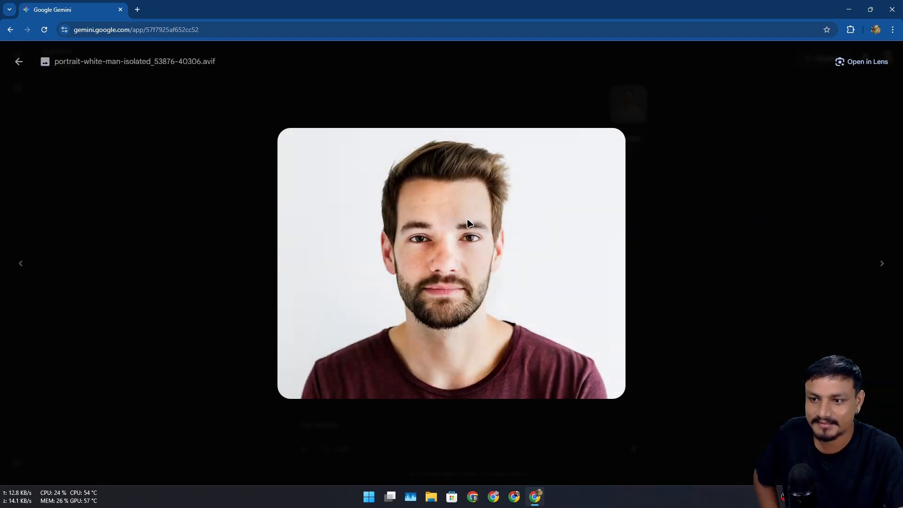
mouse_move(4, 78)
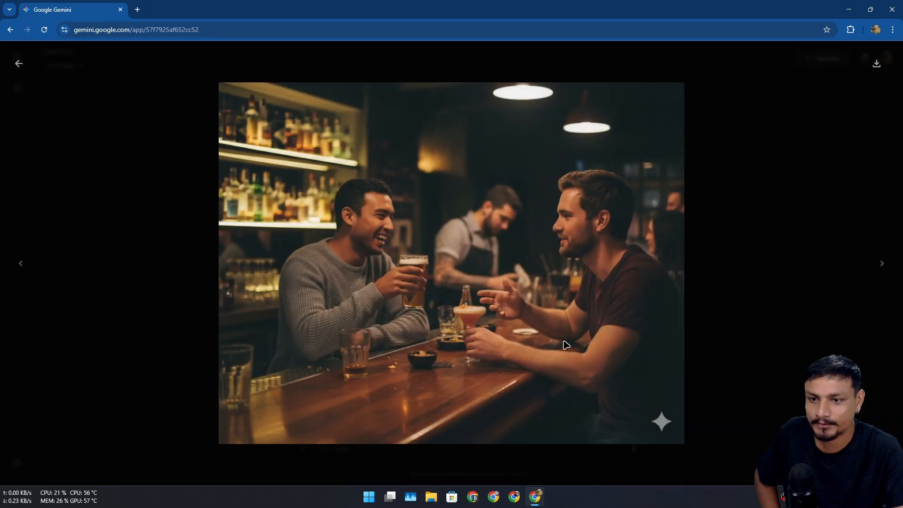
mouse_move(596, 240)
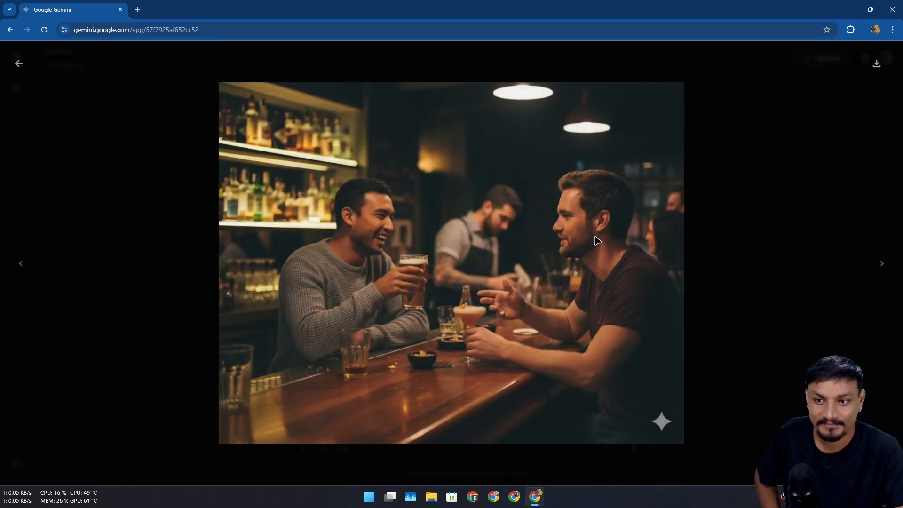
mouse_move(504, 234)
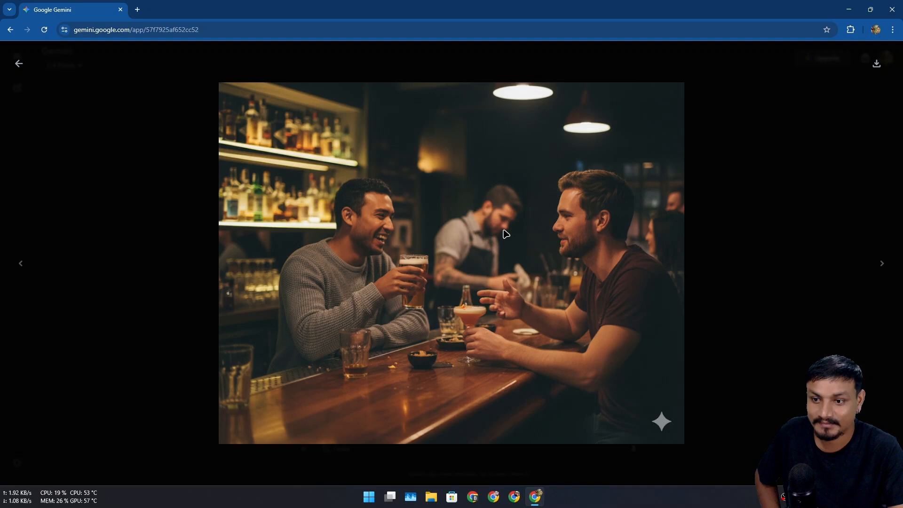
mouse_move(479, 397)
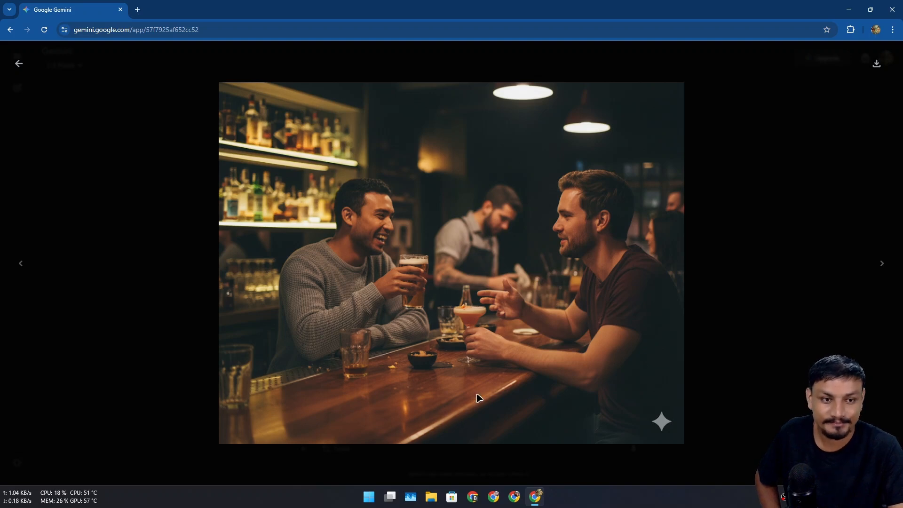
mouse_move(168, 236)
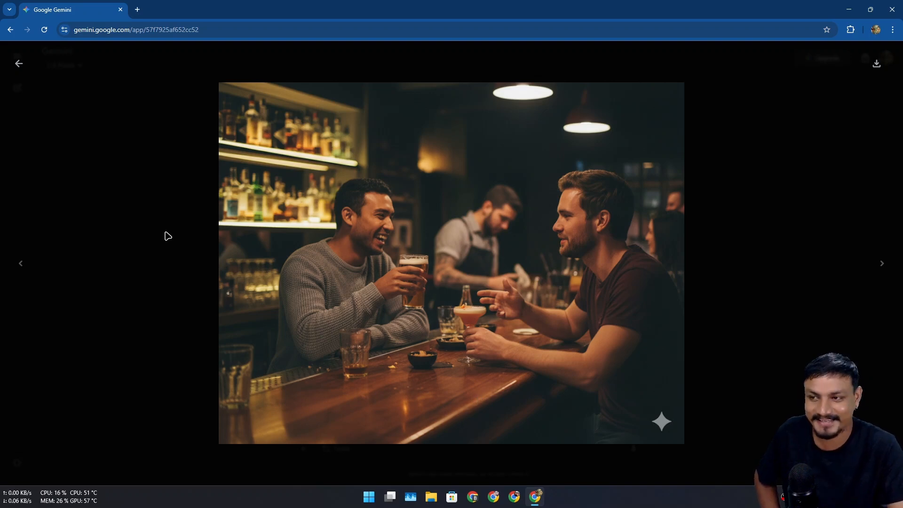
click(18, 63)
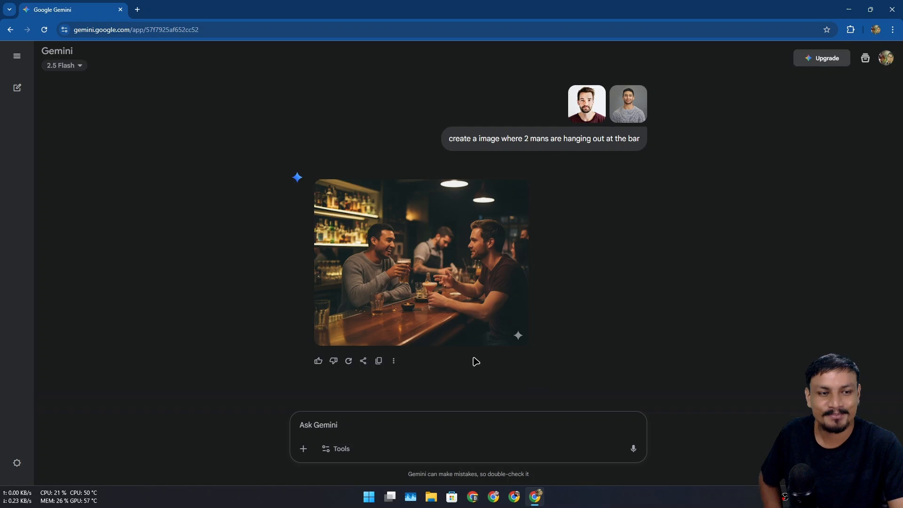
mouse_move(449, 403)
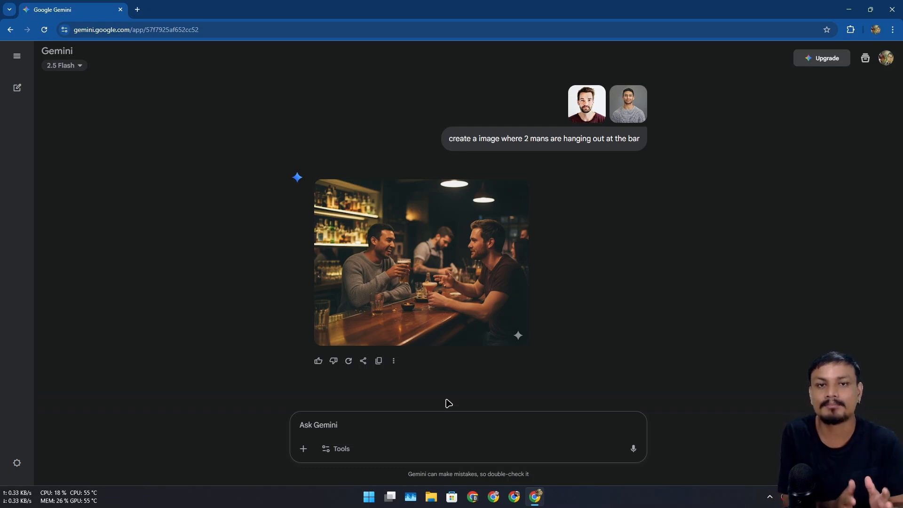
mouse_move(449, 371)
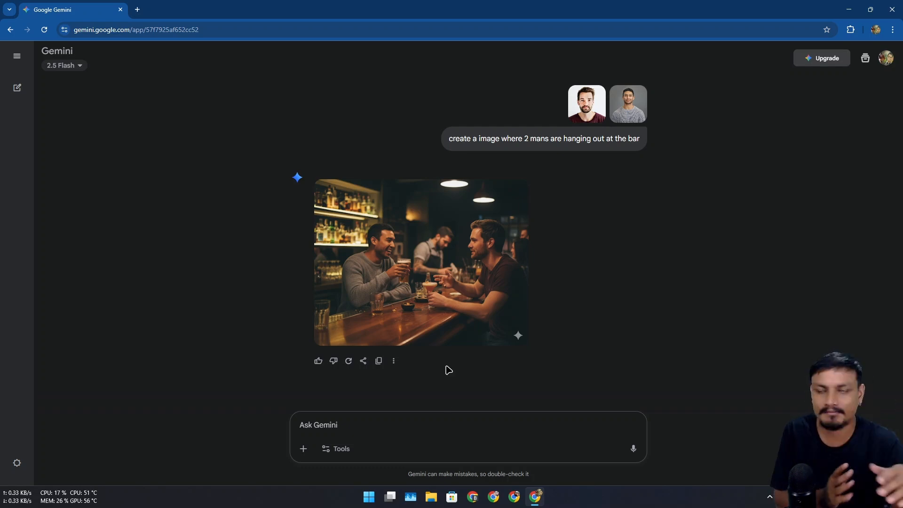
mouse_move(397, 288)
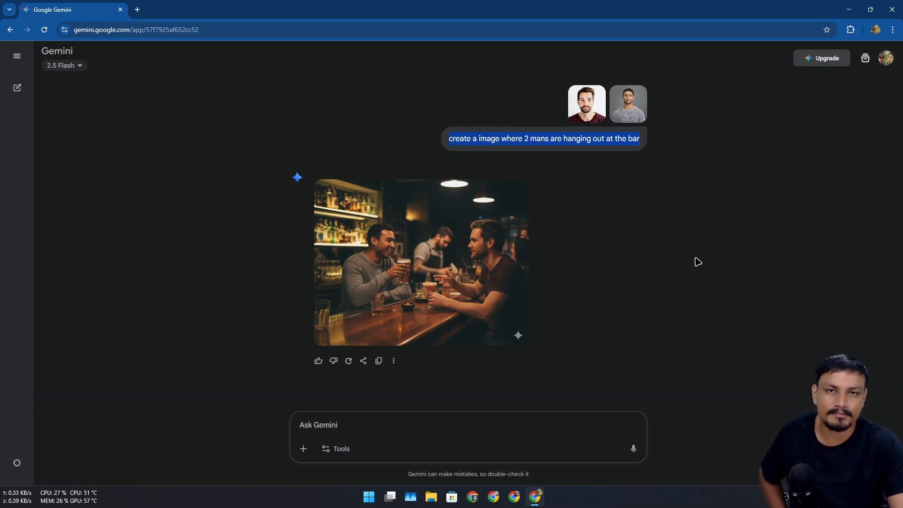
click(16, 87)
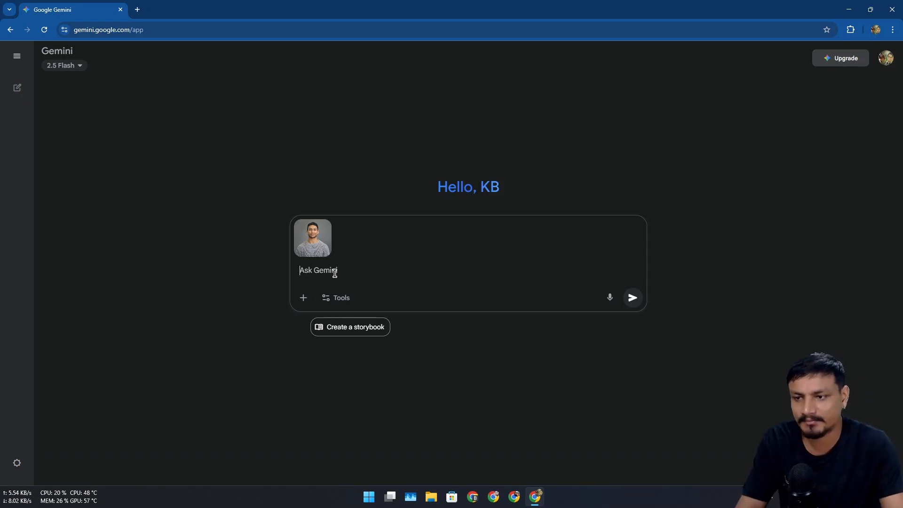
Step: Ask Gemini to change the portrait's clothes to a black leather jacket
text(change clothes to black leather jacket)
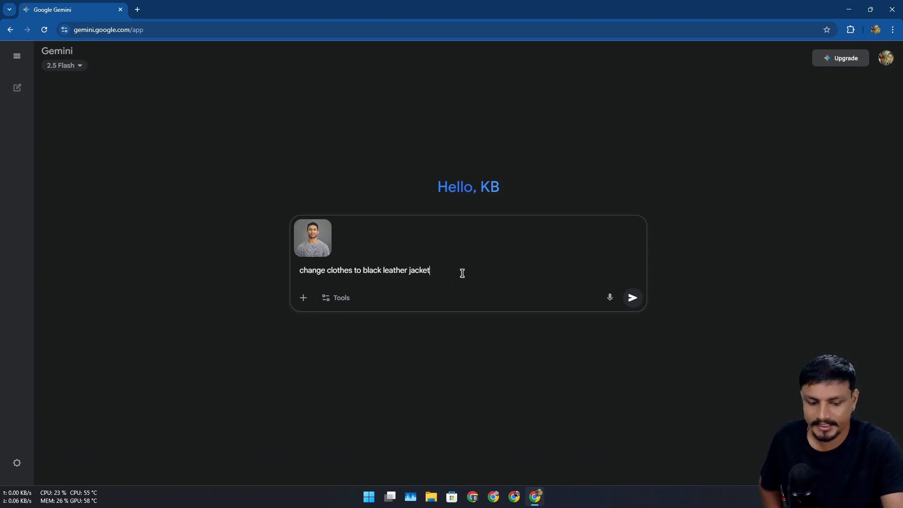
click(631, 298)
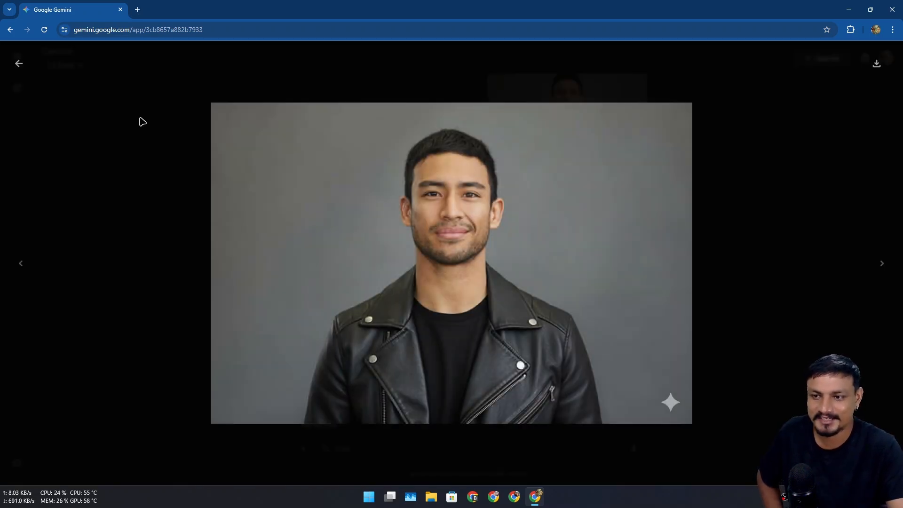
mouse_move(19, 63)
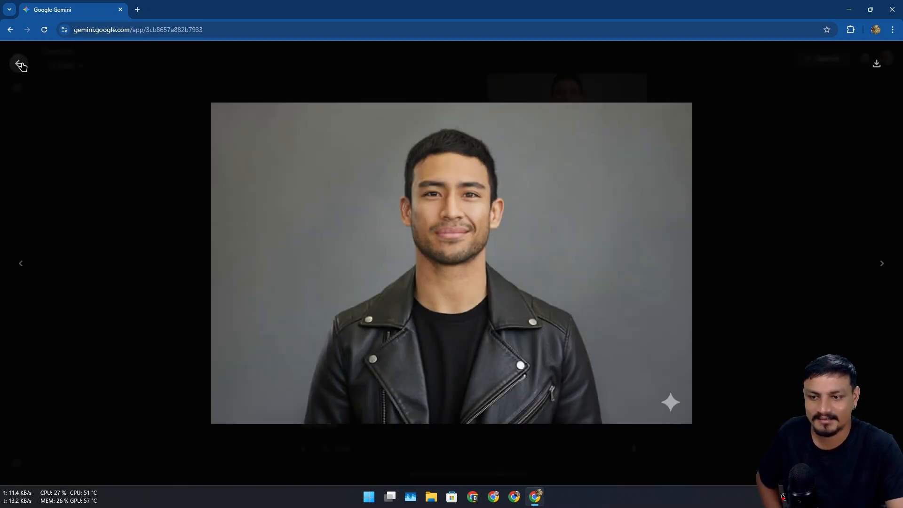
Step: Change the leather-jacket portrait's background to a nightlight city and view the result
click(20, 65)
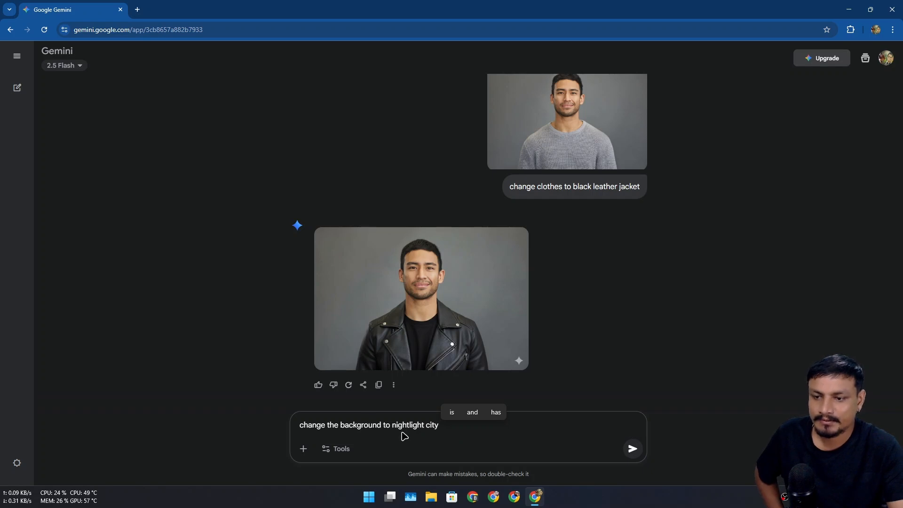
click(632, 449)
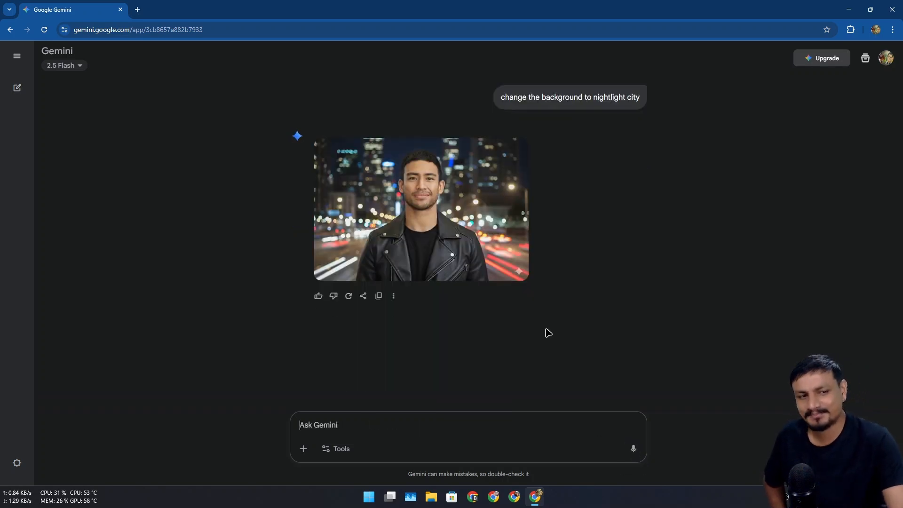
click(421, 210)
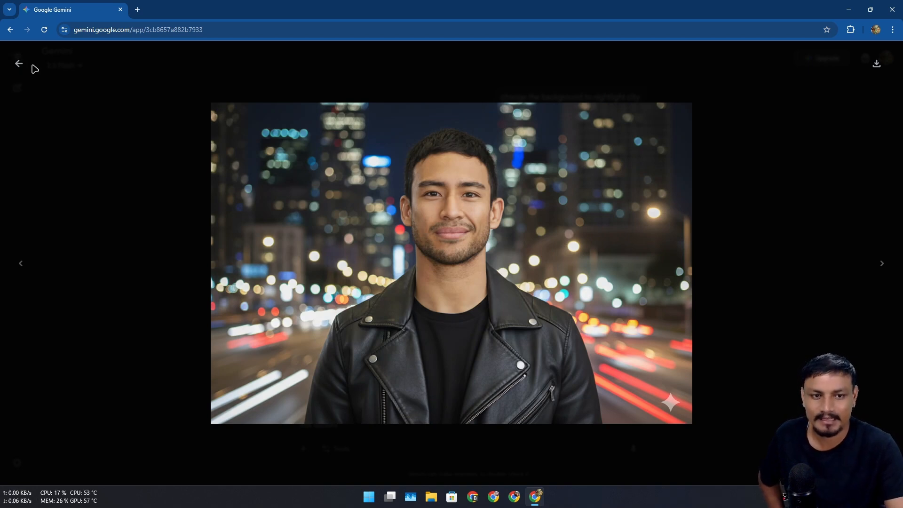
click(18, 63)
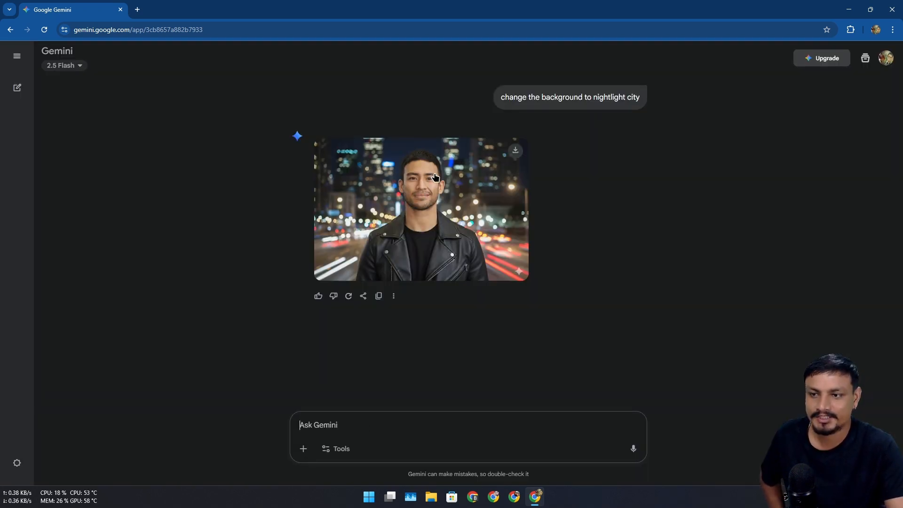
mouse_move(473, 427)
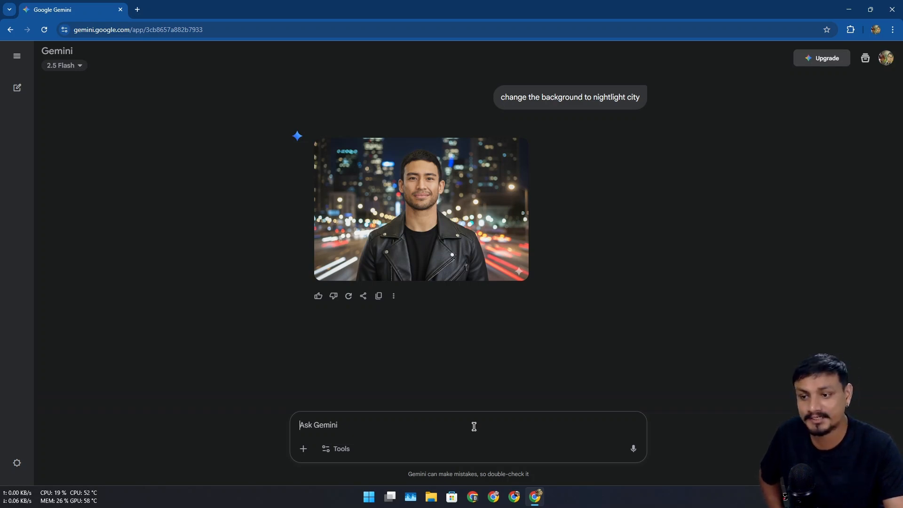
Step: Make him a plumber fixing leaked pipes and view the generated image full size
text(make him a plumber fixing leaked pipes)
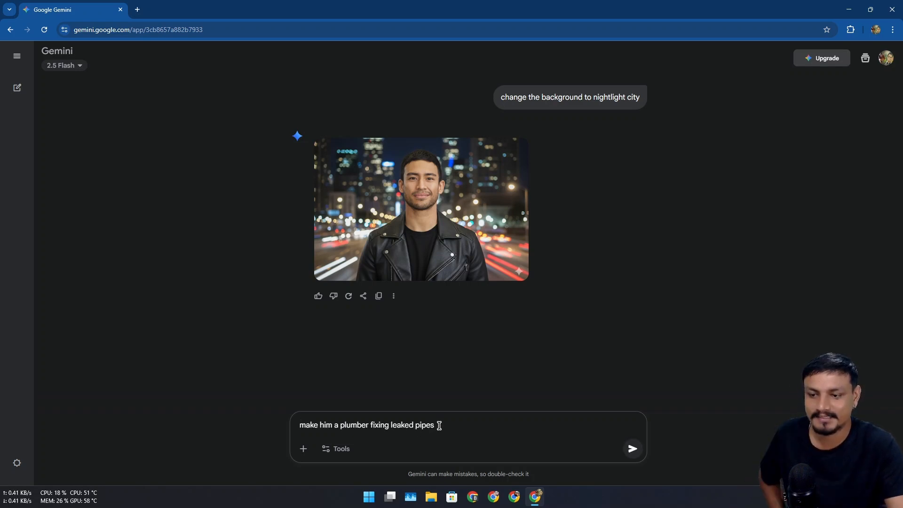
click(631, 448)
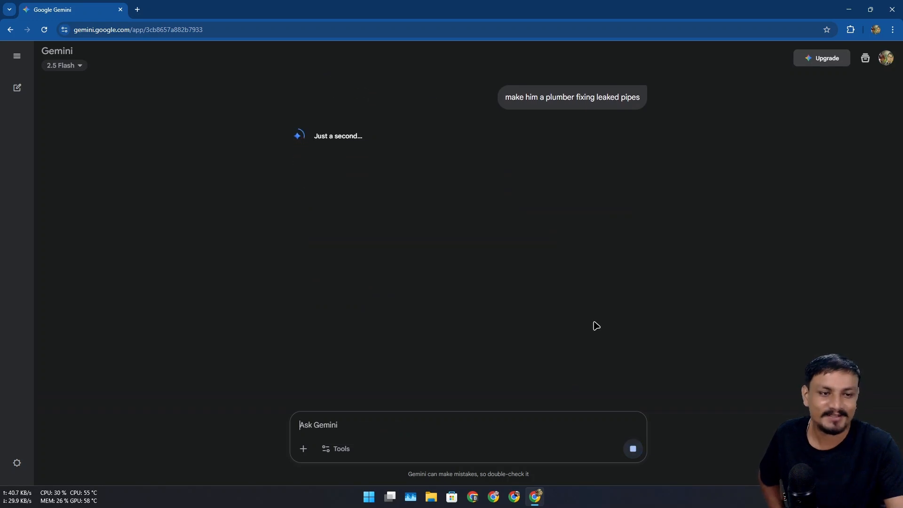
mouse_move(529, 299)
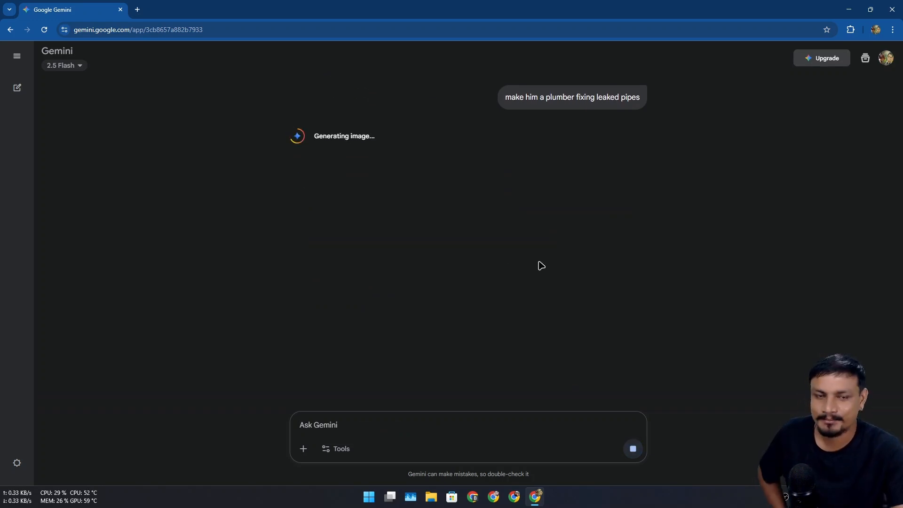
mouse_move(643, 292)
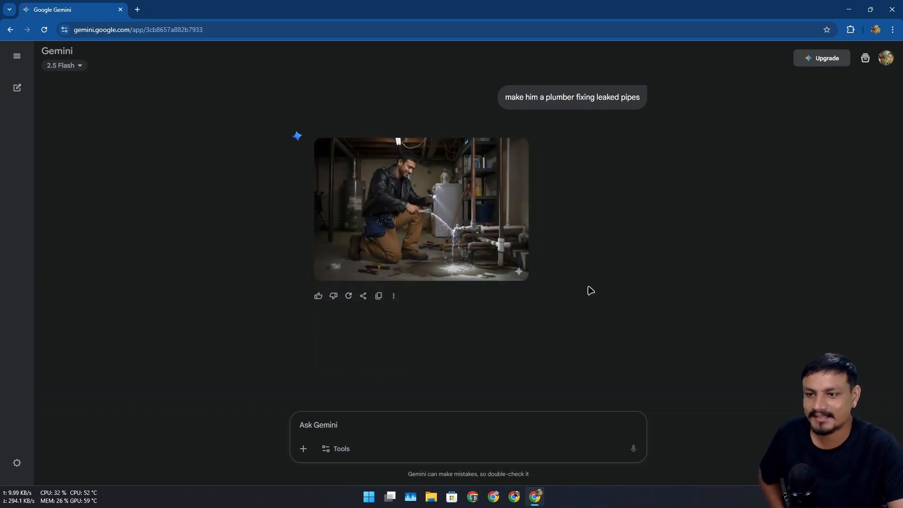
click(420, 209)
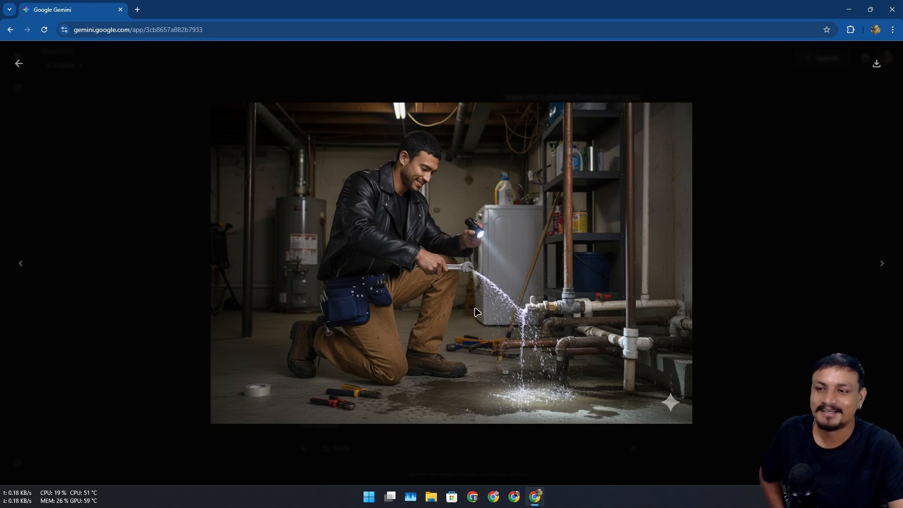
mouse_move(457, 223)
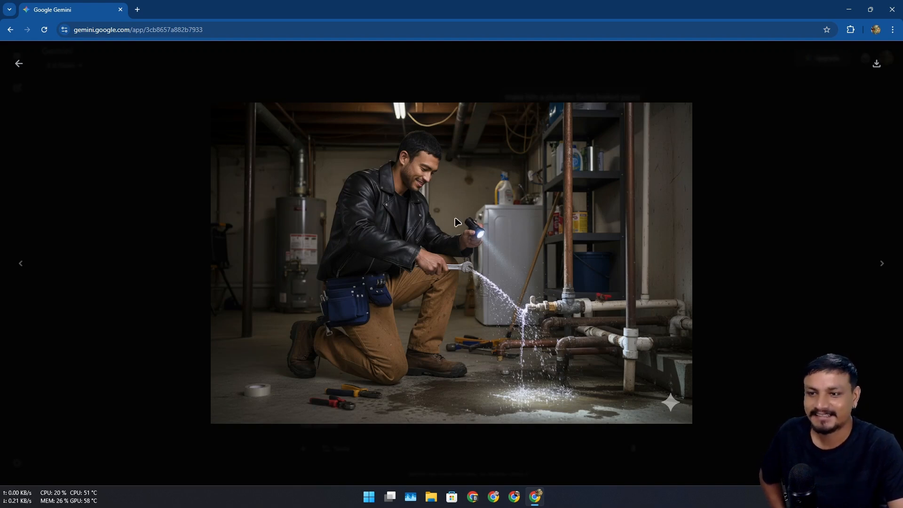
mouse_move(360, 223)
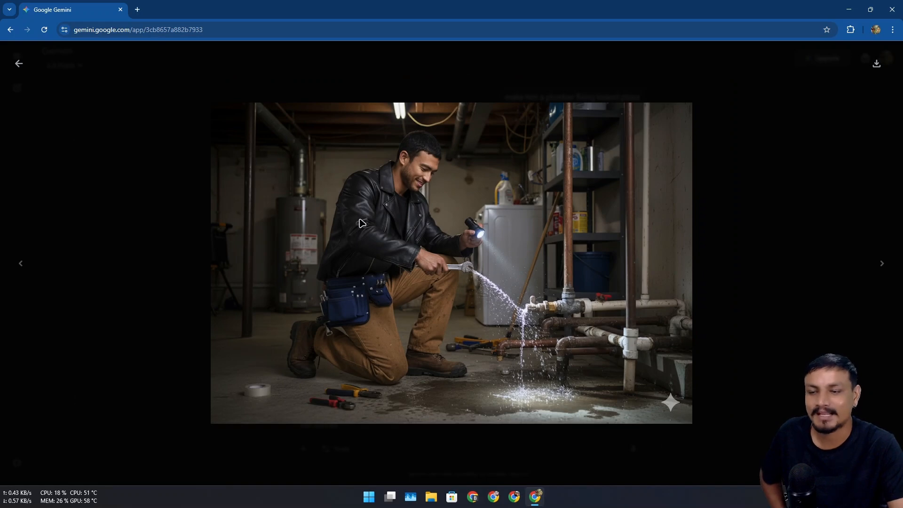
mouse_move(402, 248)
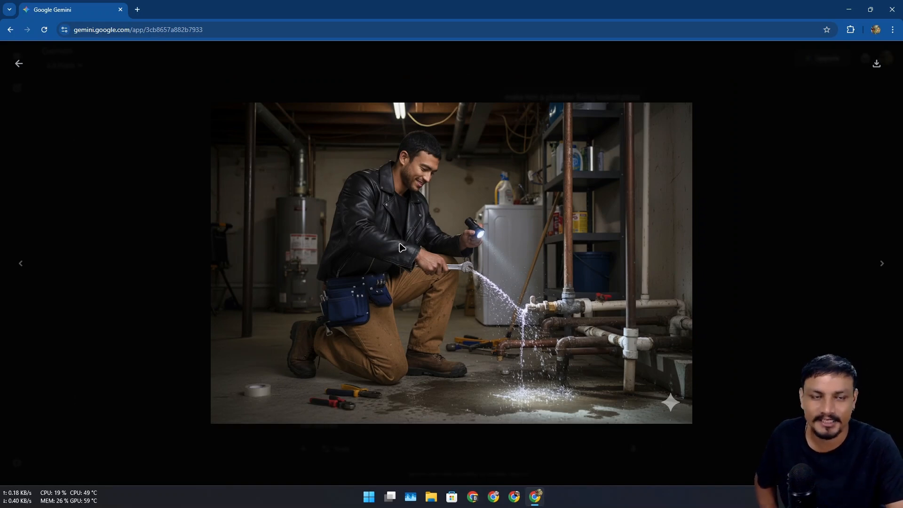
click(19, 63)
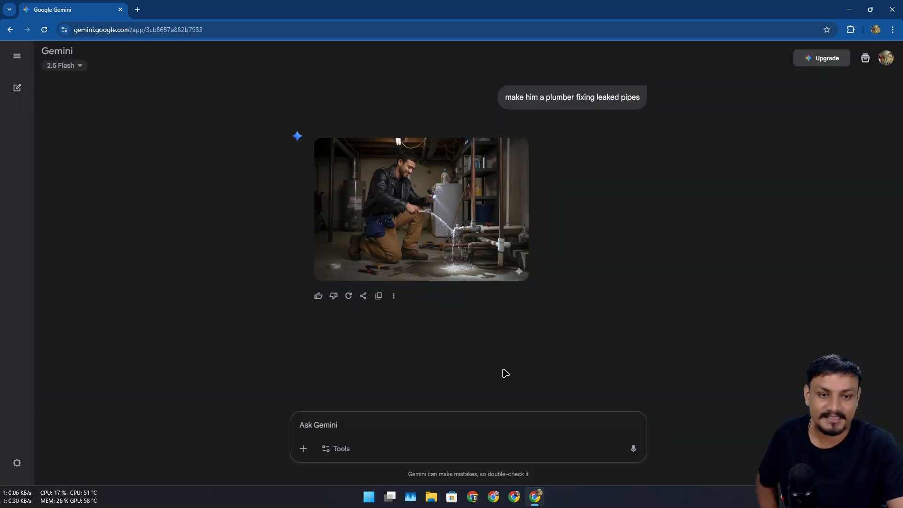
mouse_move(442, 382)
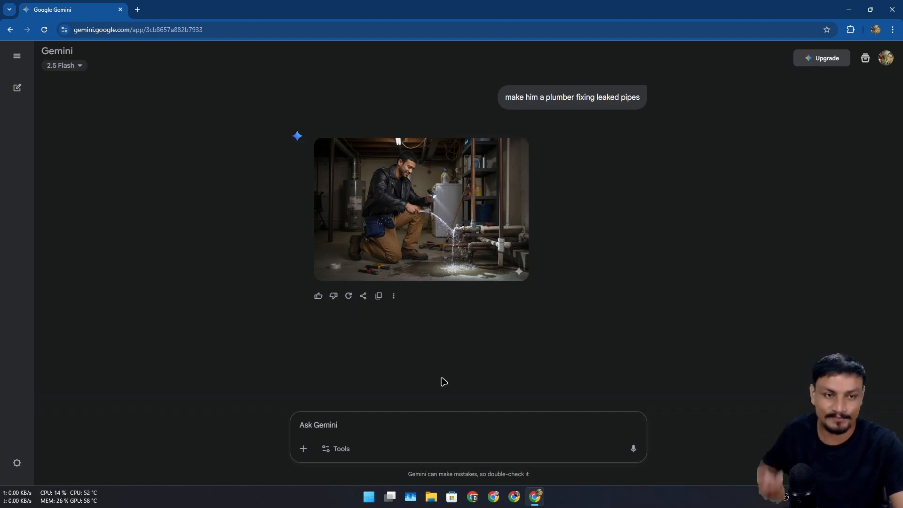
mouse_move(485, 355)
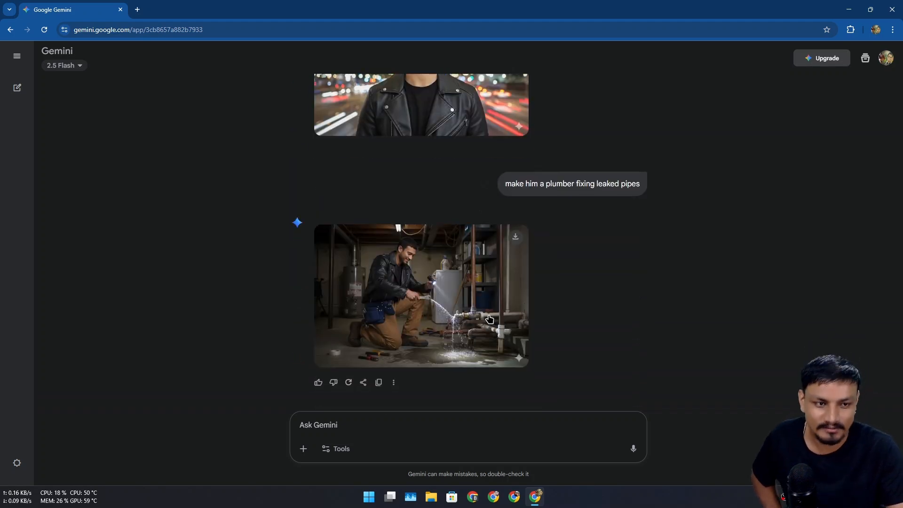
scroll(up, 3)
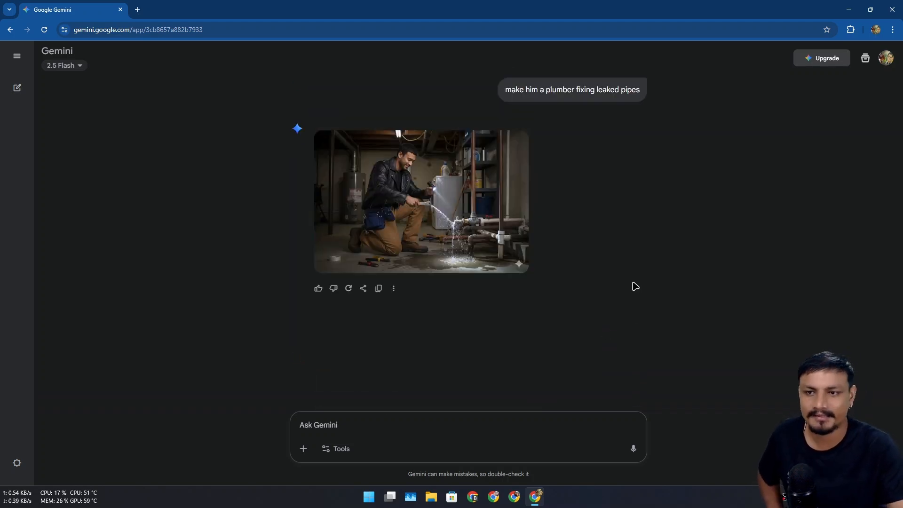